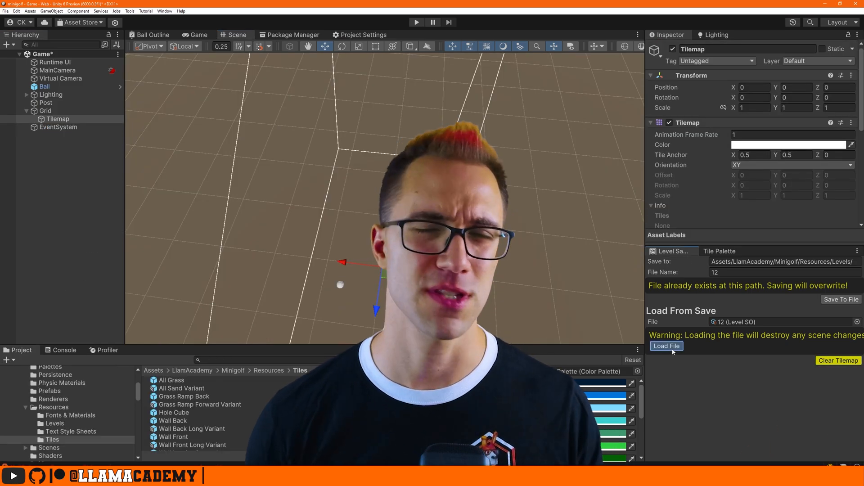
Step: Pick level 1 (Level SO) in the File picker and load it over the windmill hole
click(666, 346)
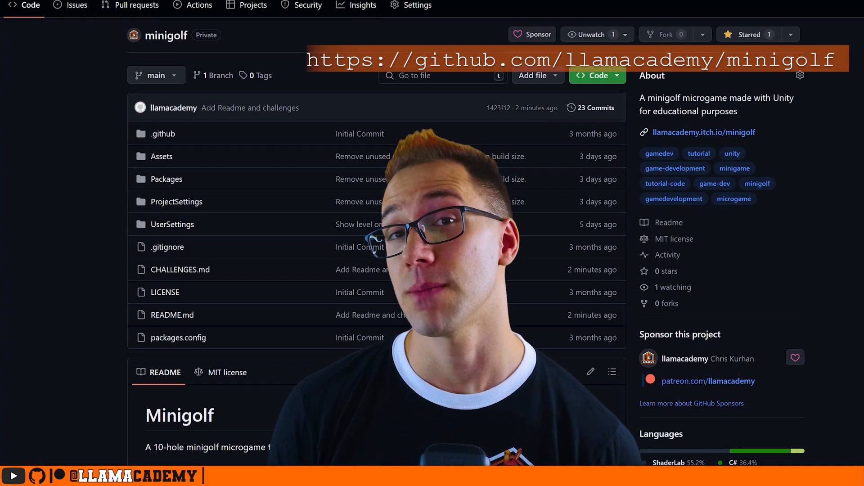
scroll(down, 3)
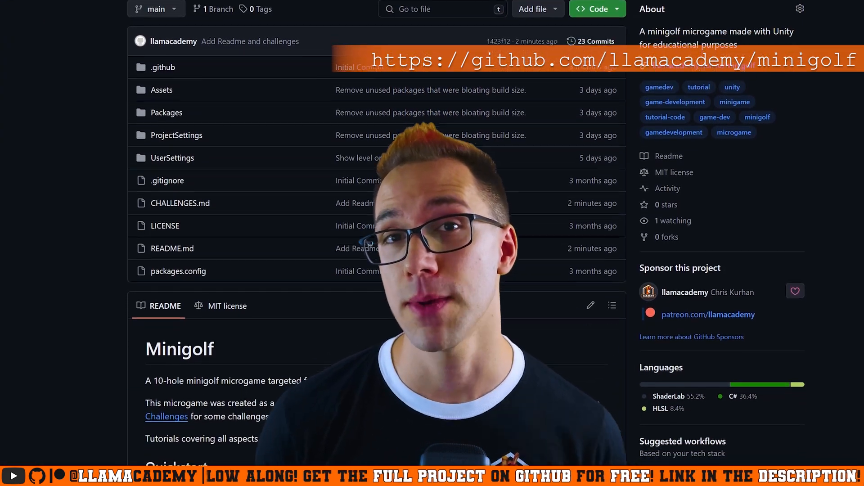
scroll(down, 3)
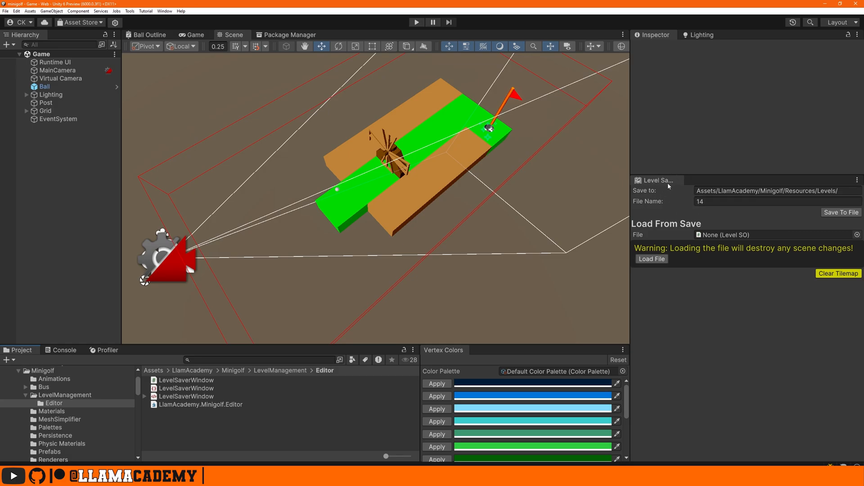
click(778, 191)
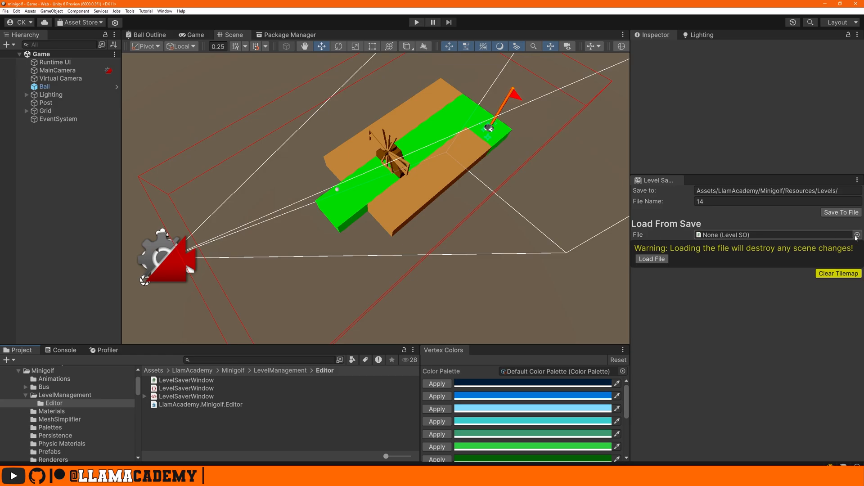
click(858, 235)
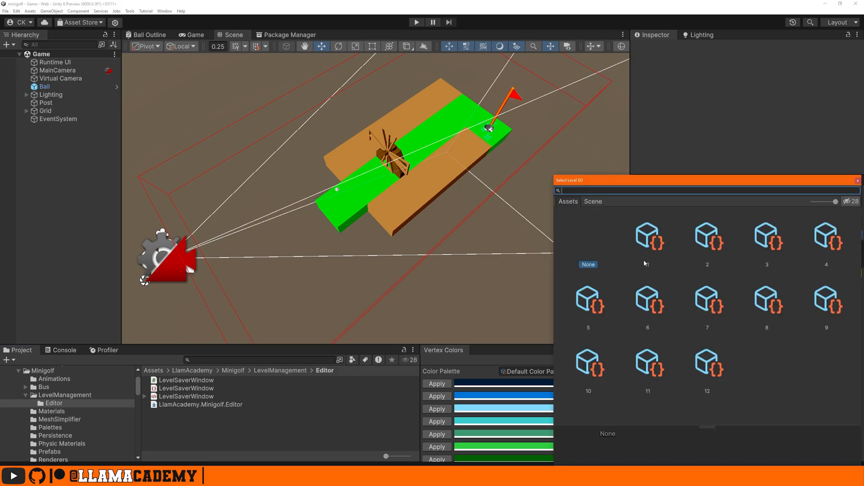
click(707, 365)
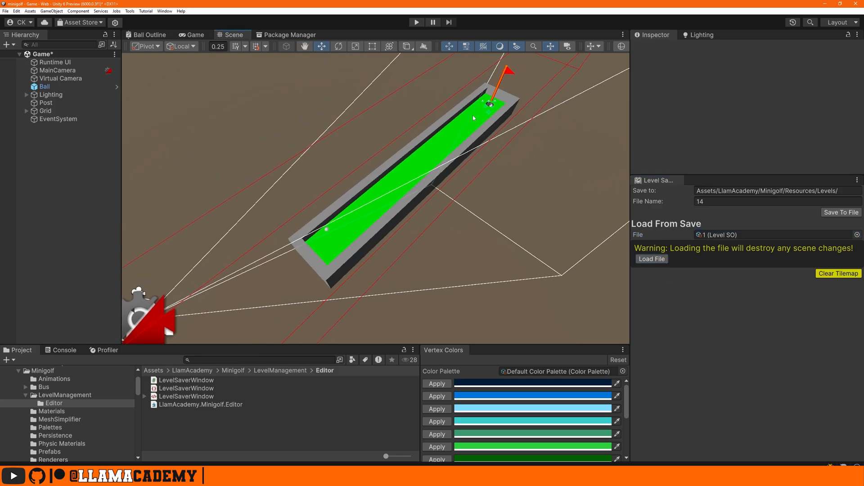
mouse_move(340, 204)
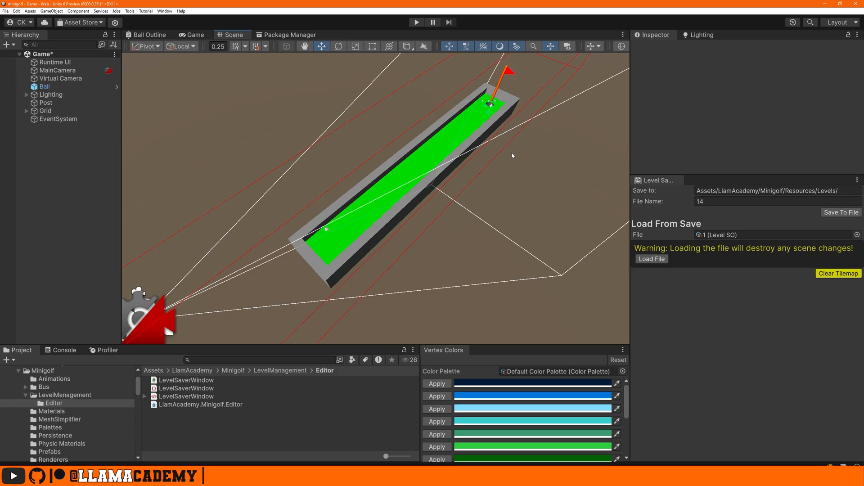
Step: Clear the tilemap, then fix the Save to path to end in Resources/Levels
click(838, 273)
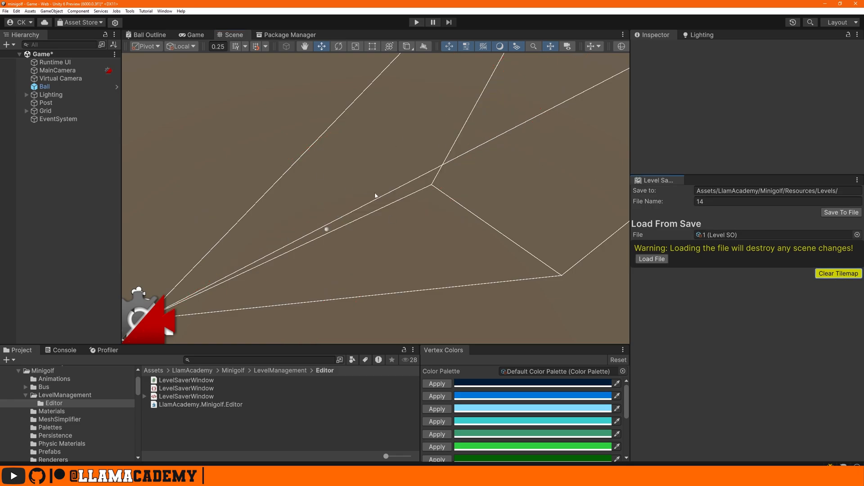
mouse_move(676, 300)
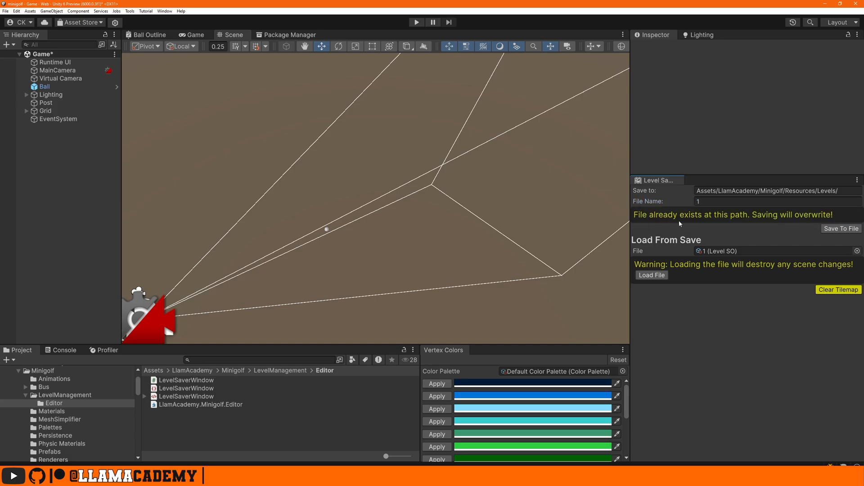
click(771, 191)
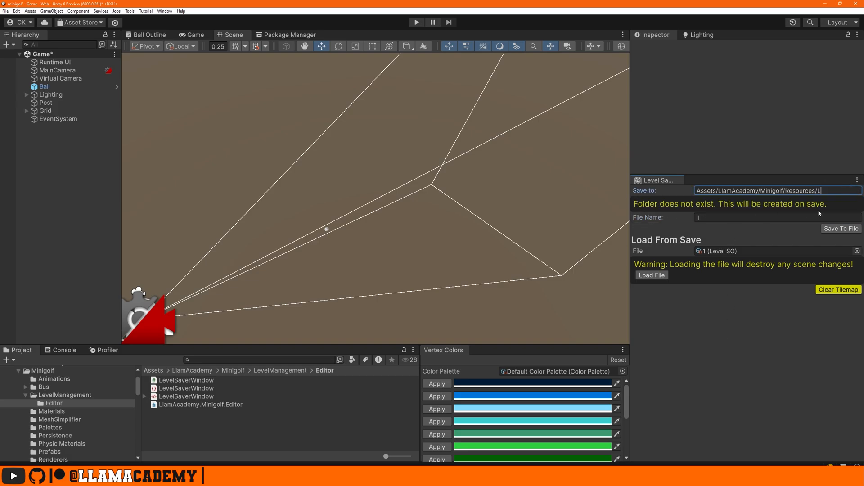
mouse_move(827, 209)
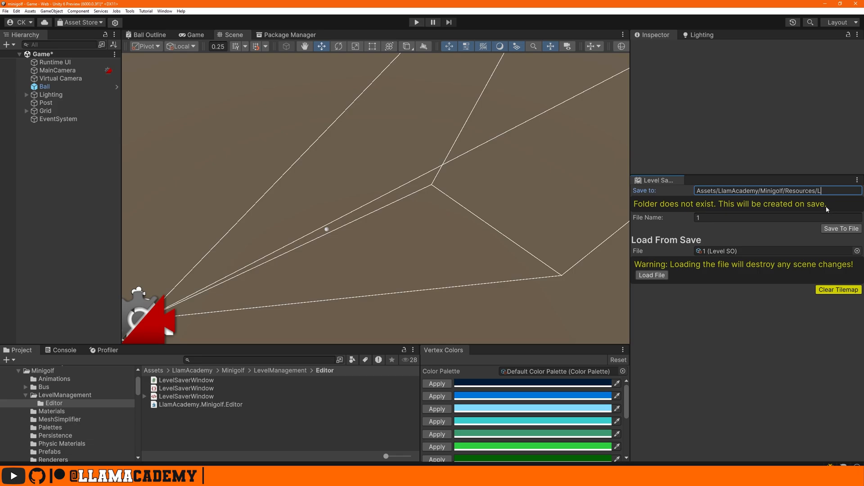
mouse_move(825, 199)
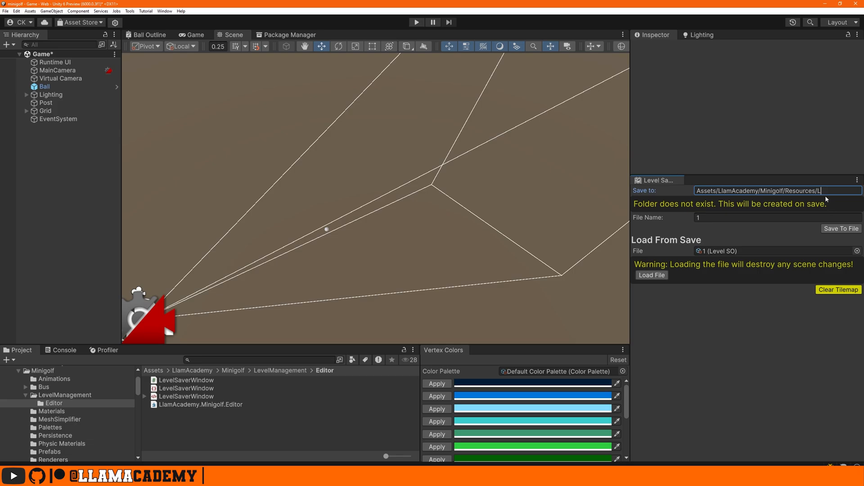
text(evels)
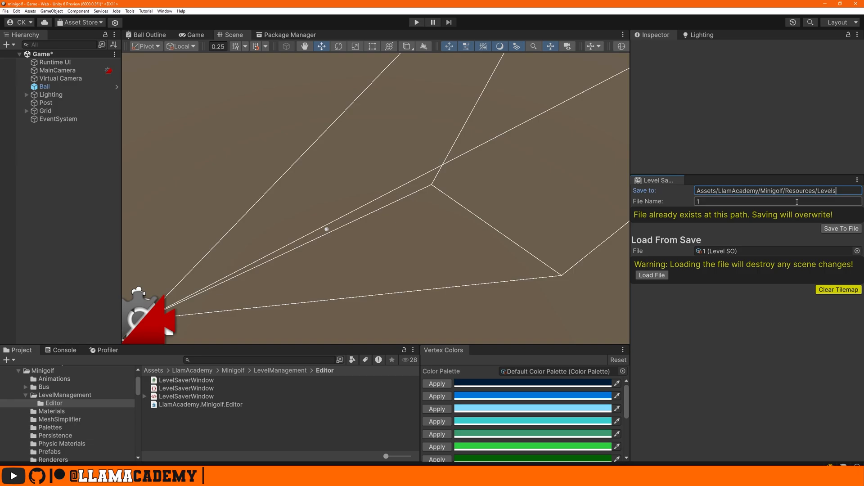
mouse_move(770, 198)
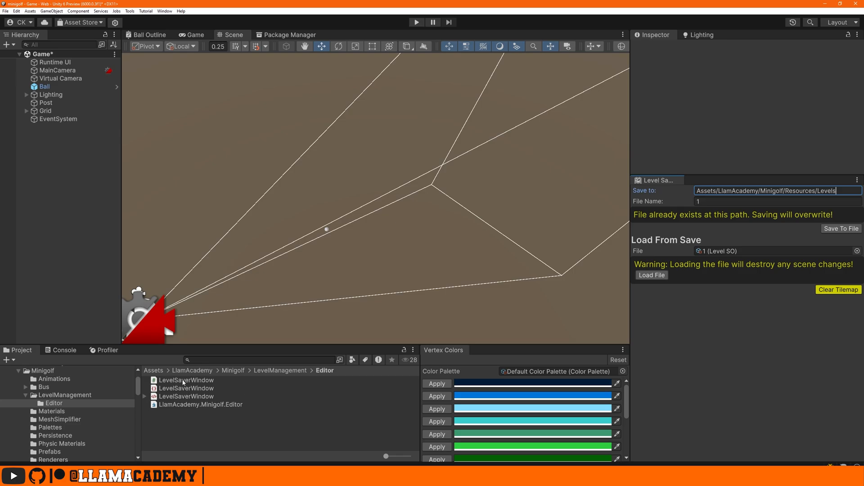
Step: Select the LevelSaverWindow script, .uss and .uxml assets in turn in the Inspector
click(187, 380)
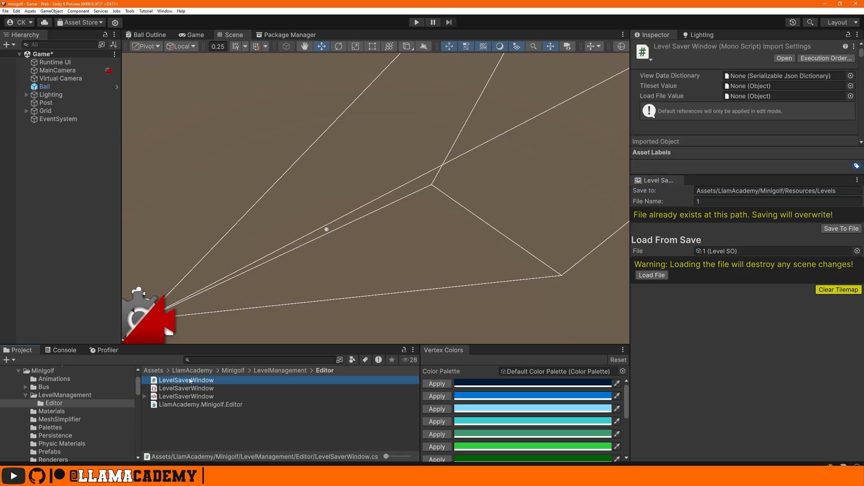
click(187, 388)
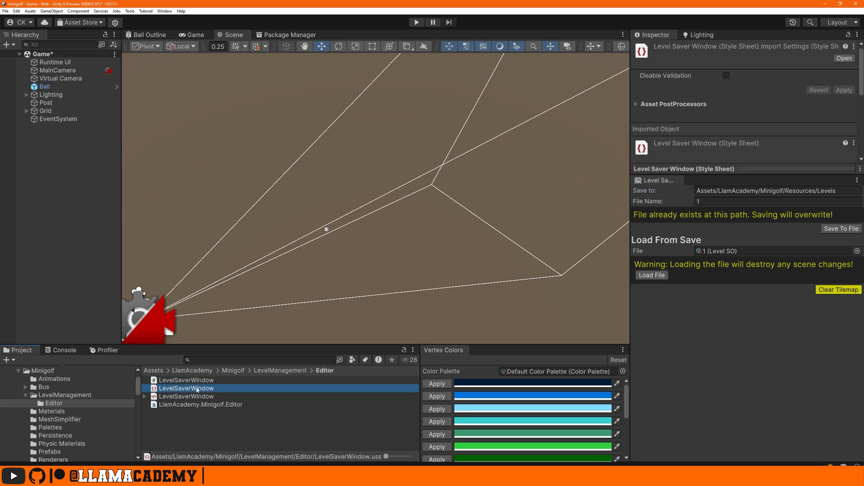
click(187, 396)
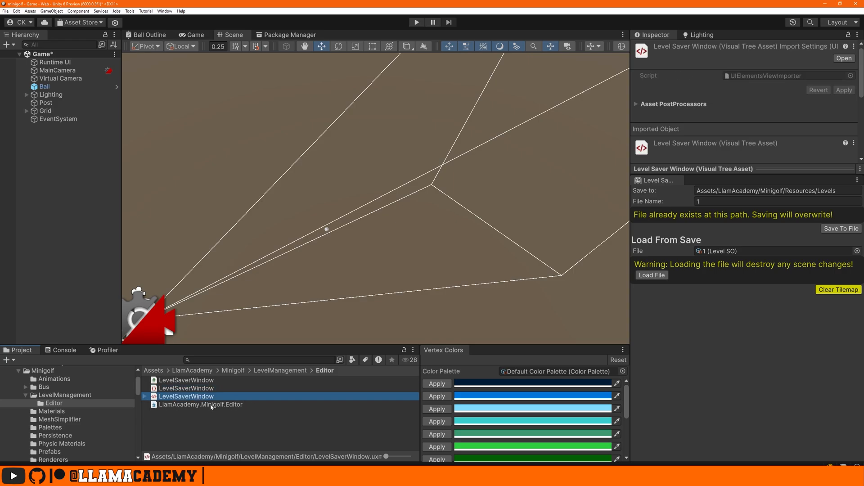
mouse_move(211, 405)
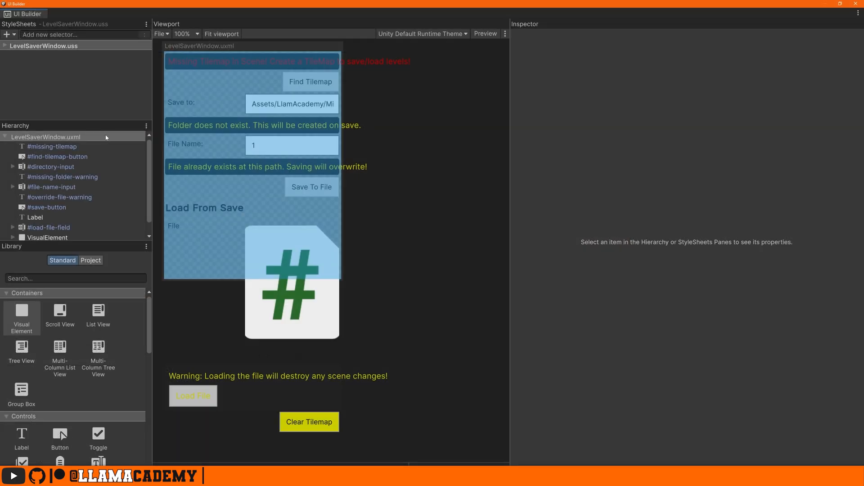
mouse_move(105, 138)
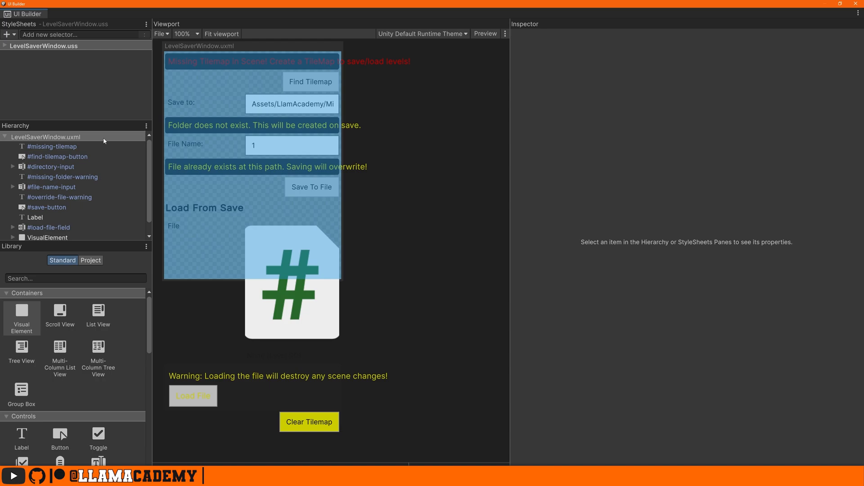
click(47, 207)
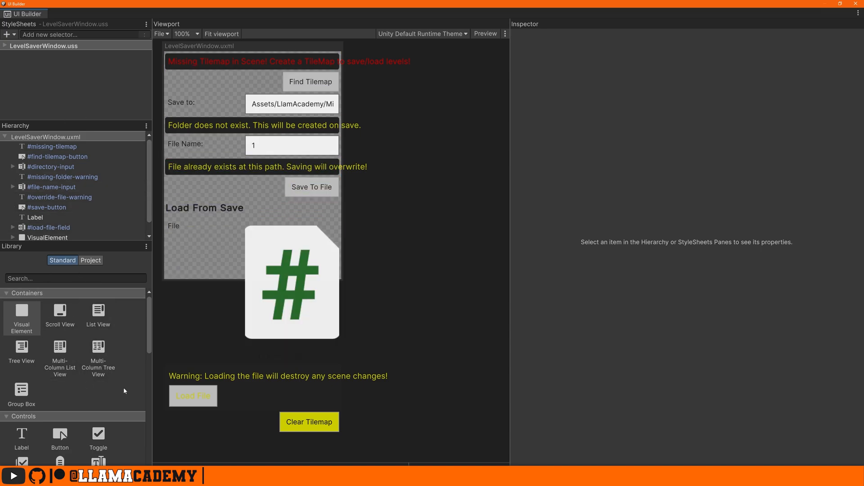
scroll(down, 3)
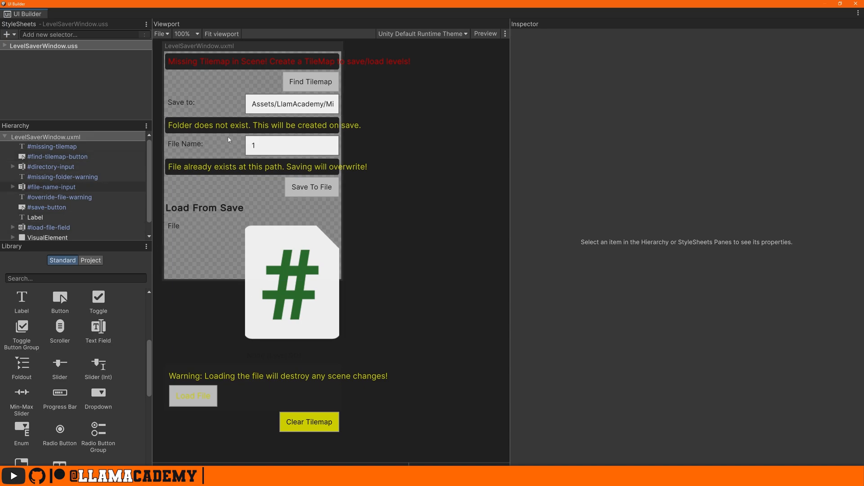
mouse_move(234, 131)
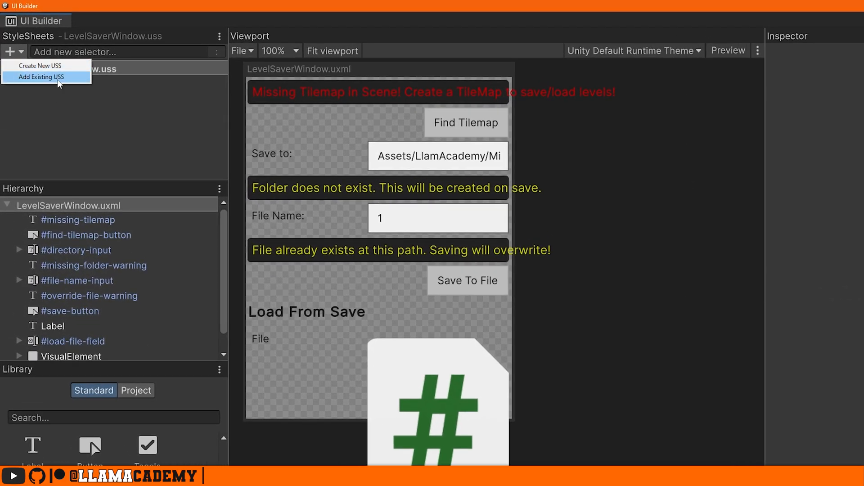
mouse_move(59, 79)
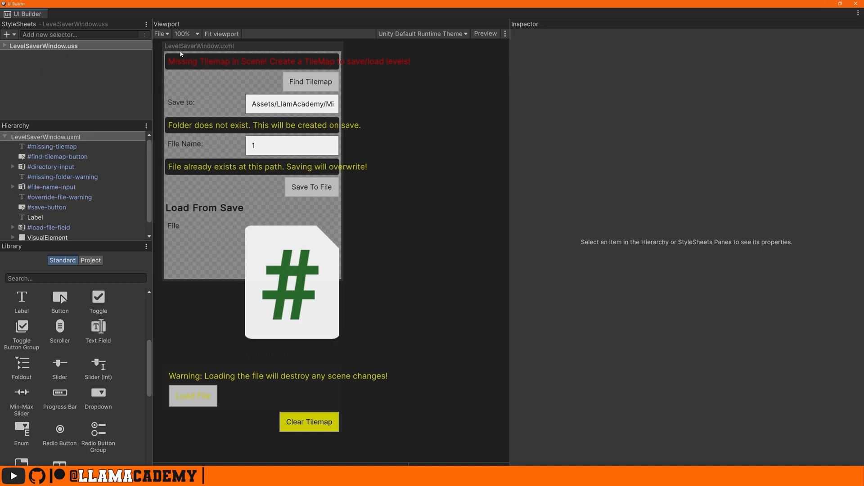
mouse_move(253, 83)
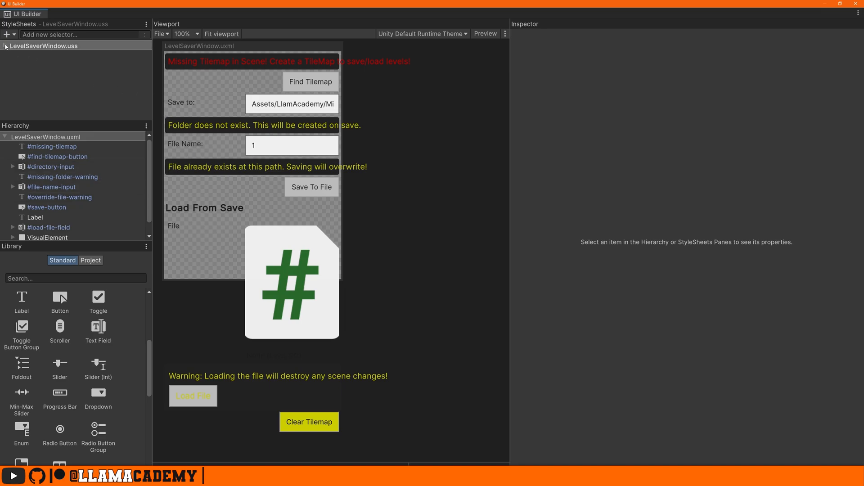
click(58, 157)
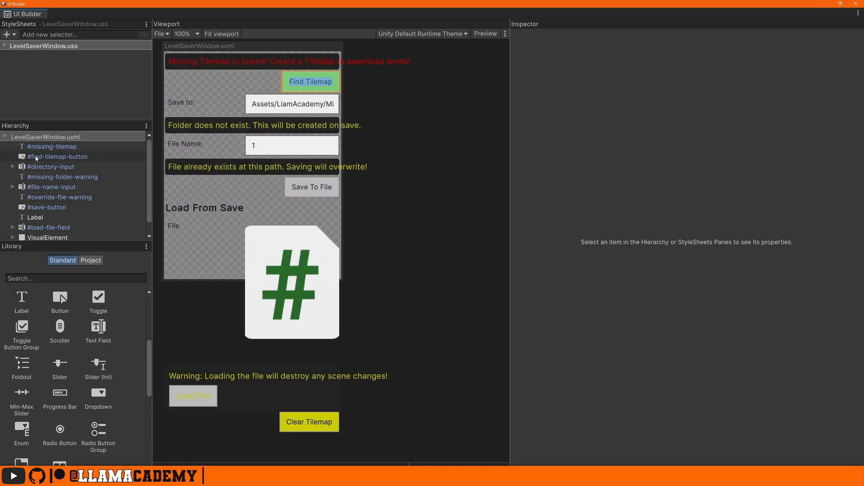
click(46, 226)
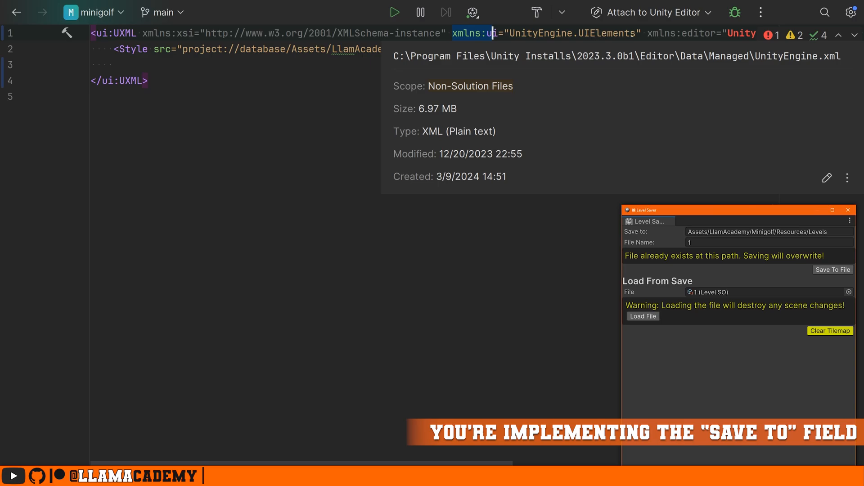
Step: Write the TextField tag with label 'Save to:', name directory-input, and the Resources/Levels/ value
text(<ui)
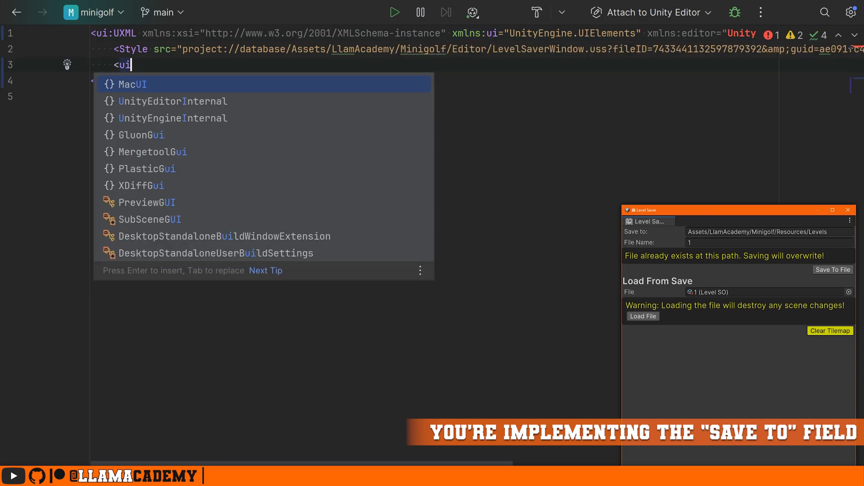
text(:)
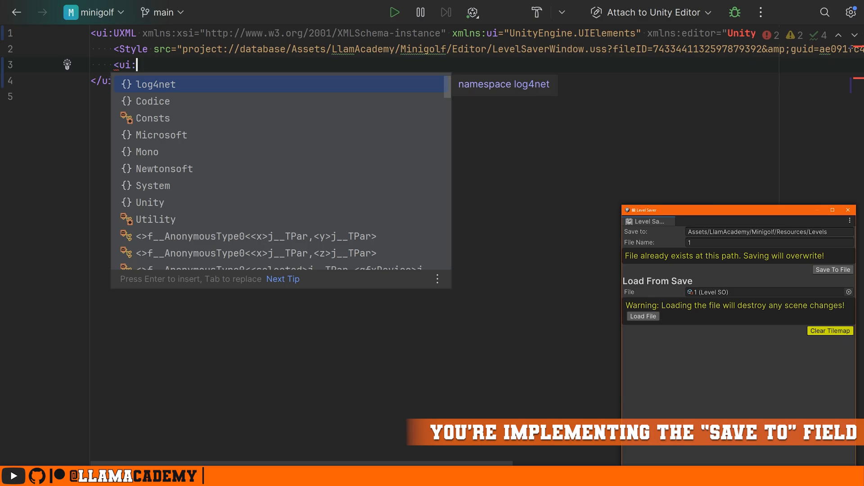
text(TextField)
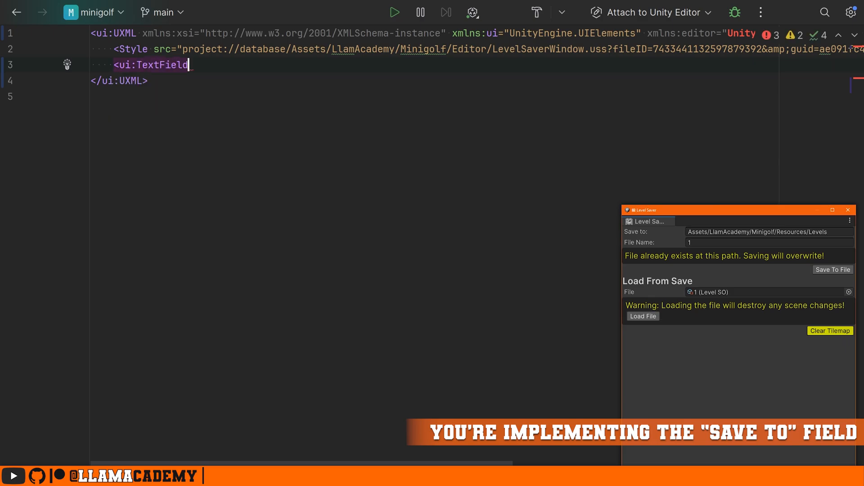
text(label="" />)
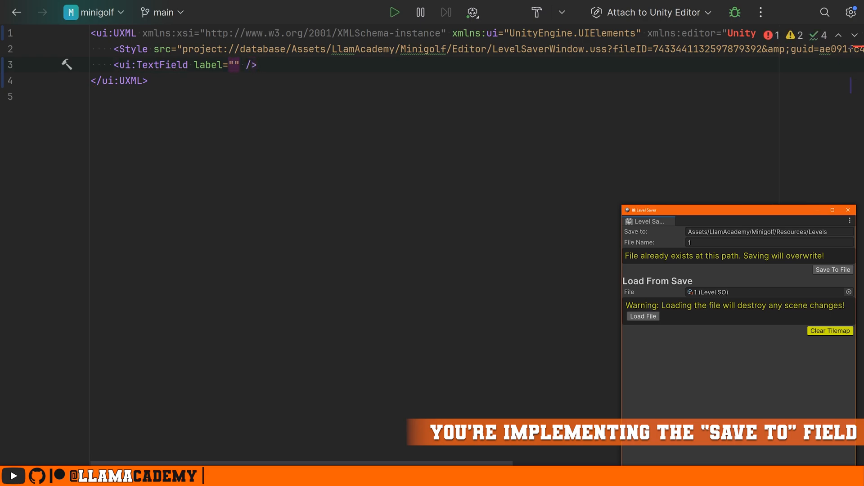
text(Save to:)
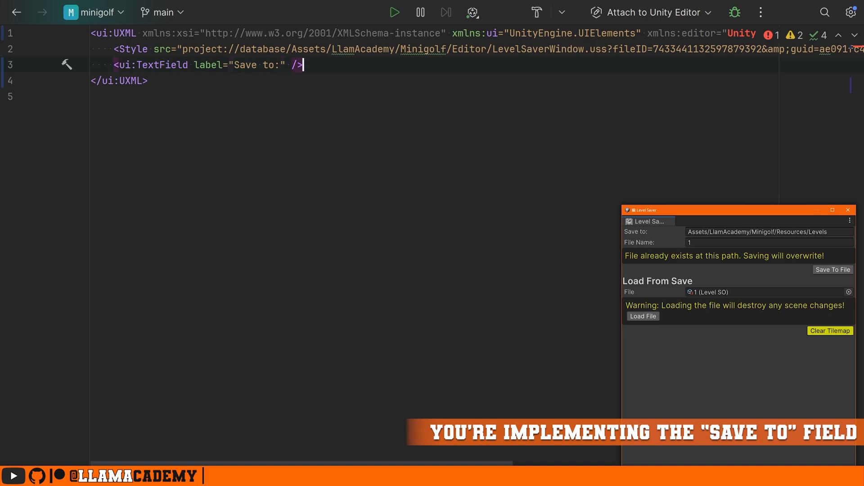
text(name="d")
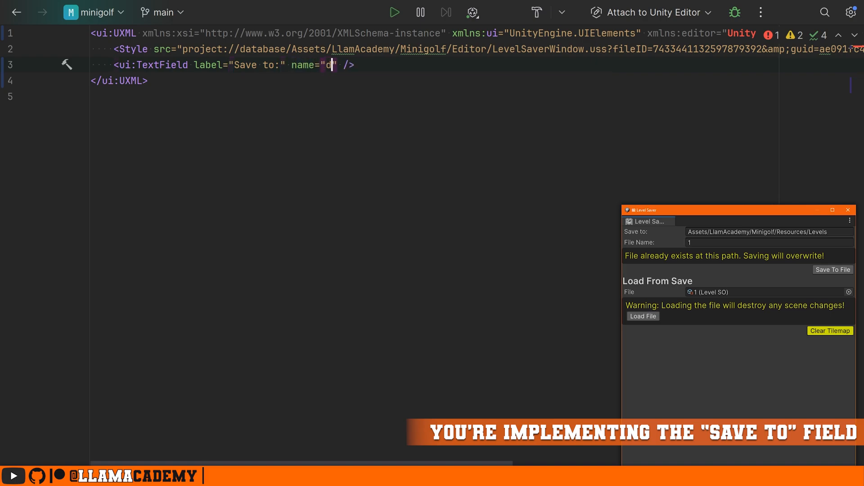
text(irectory-input)
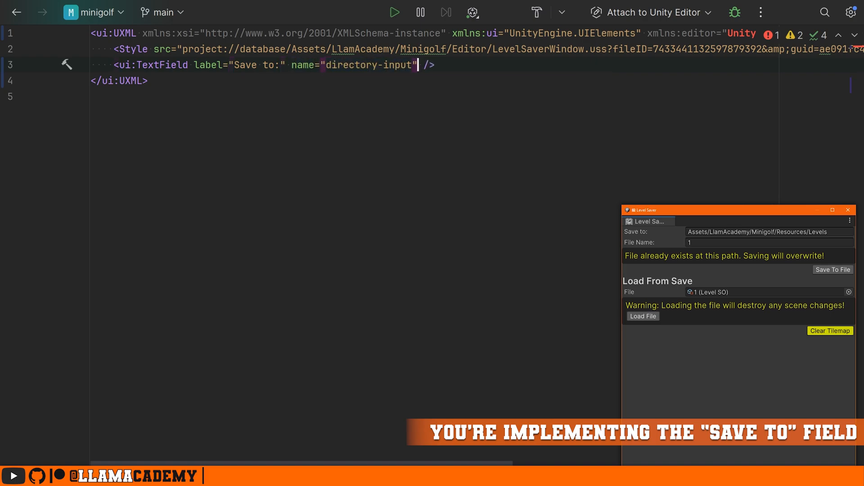
text(value="")
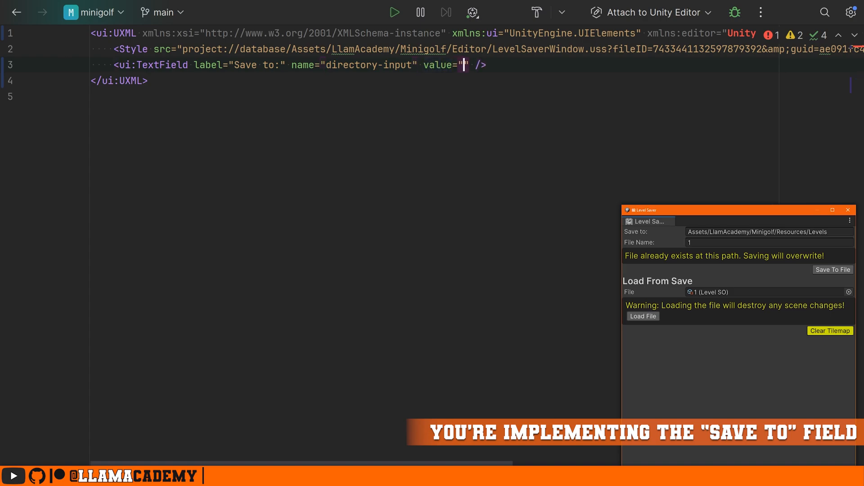
text(Assets/LlamAcademy/Minig)
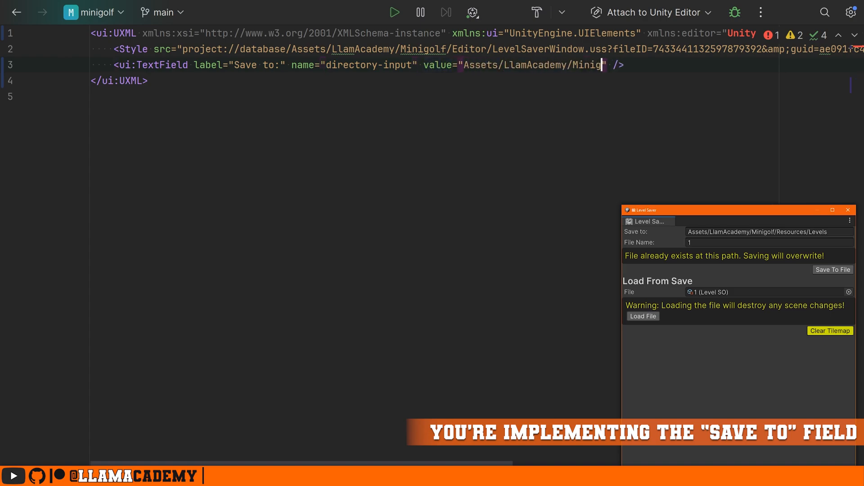
text(/Resources/Level)
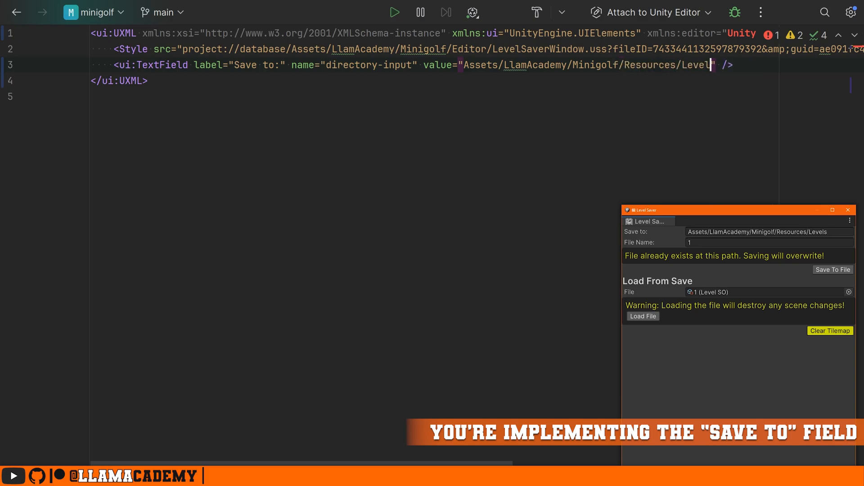
text(s/)
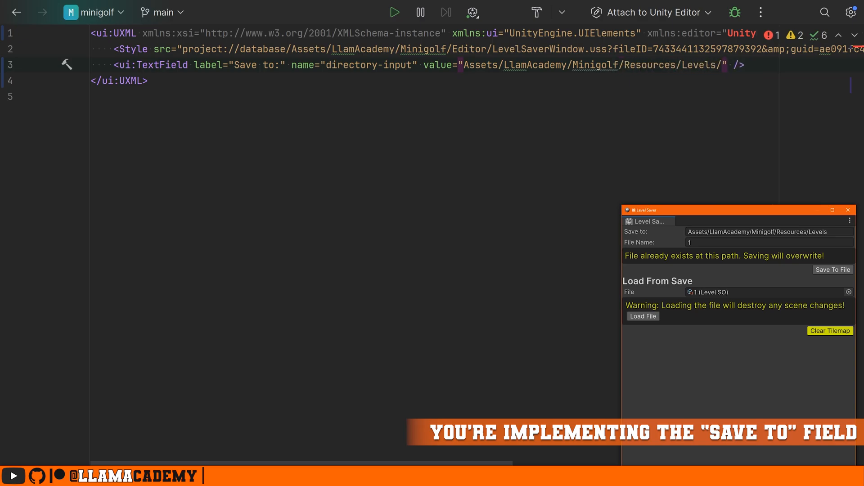
click(723, 65)
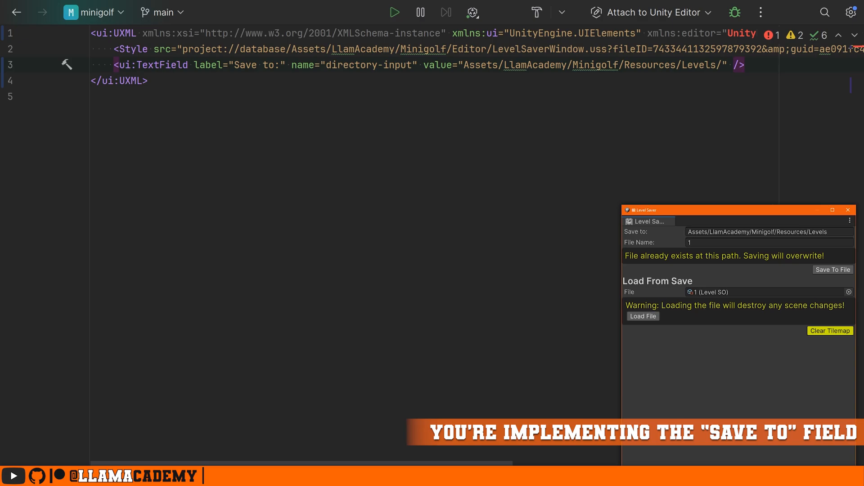
text(<)
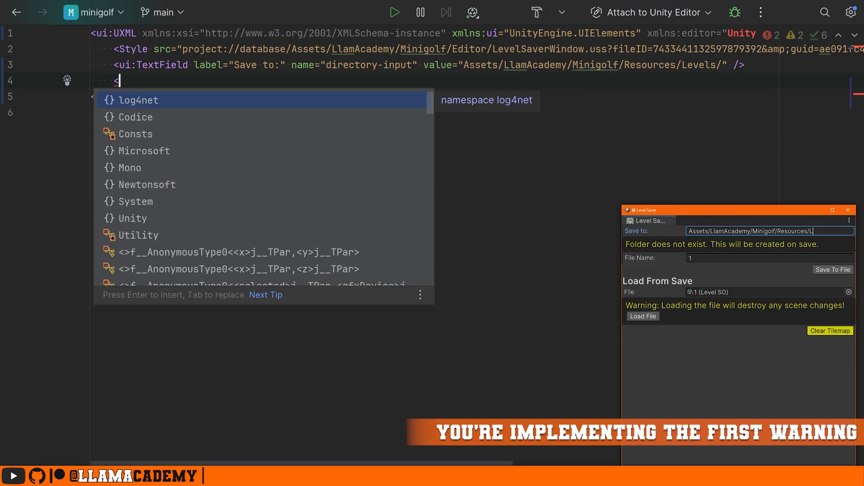
Step: Write the ui:Label missing-folder-warning with the 'will be created on save' text and class warning
text(ui:Label />)
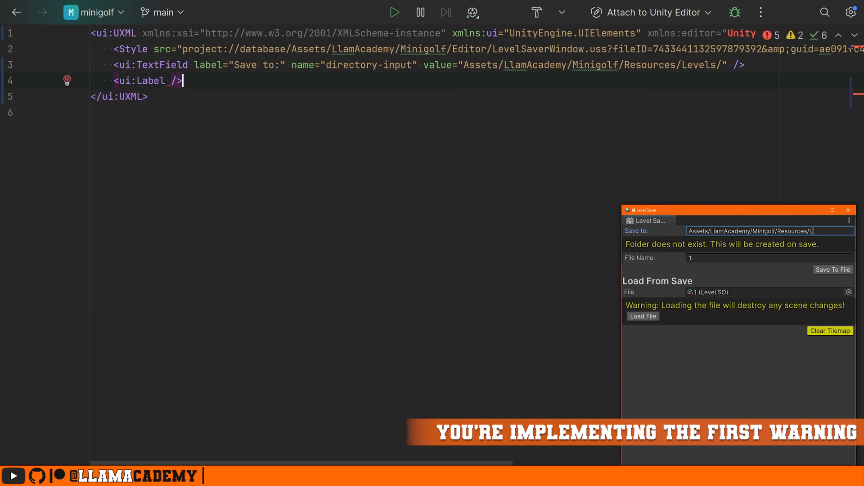
text(name="miss")
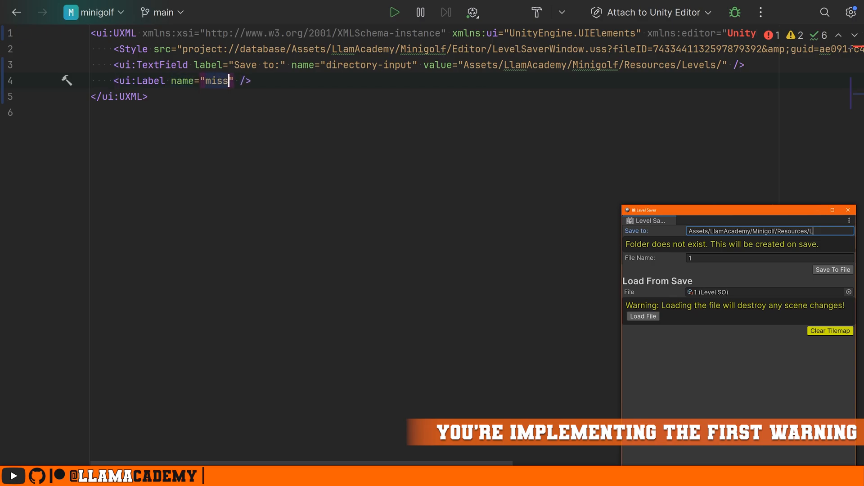
text(ing-folder-warning)
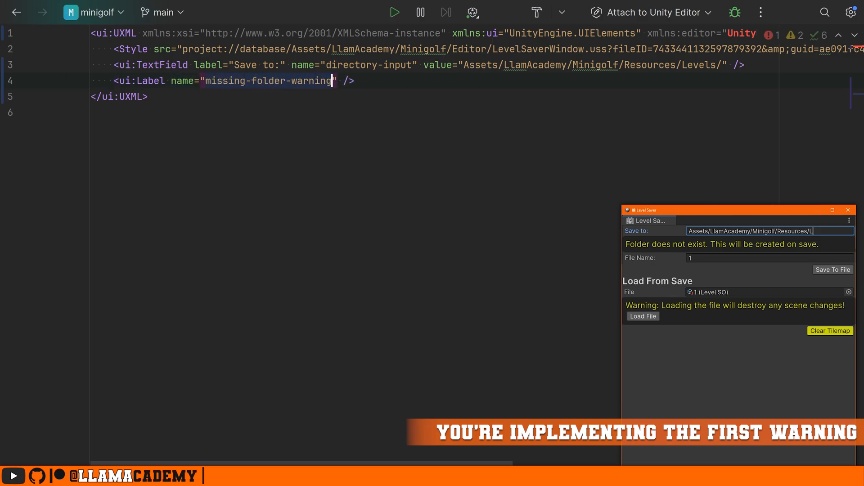
text(text)
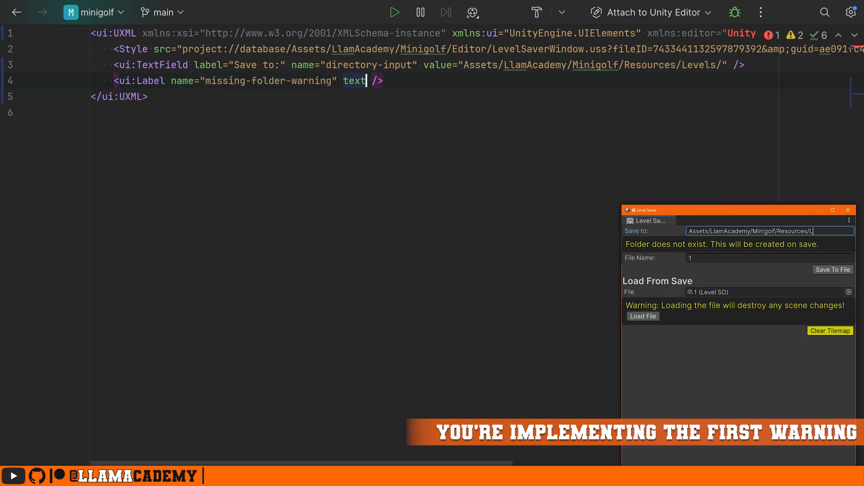
text(="Folder does not exist. ")
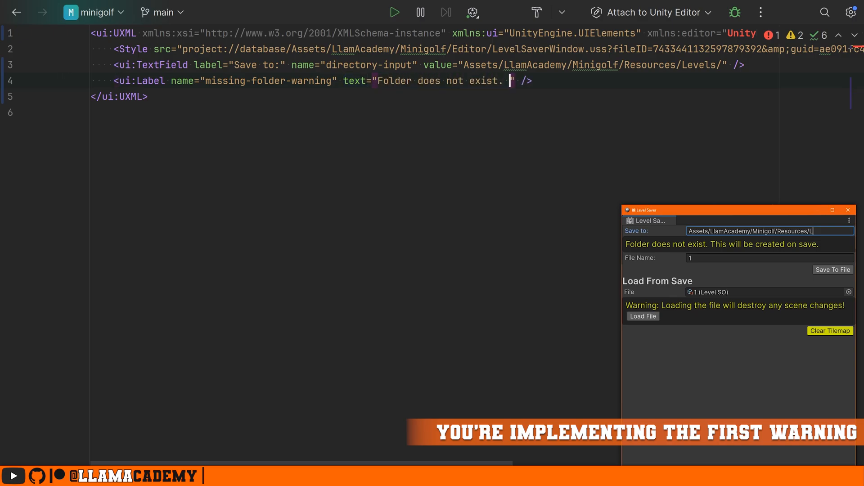
text(This will be created on save.)
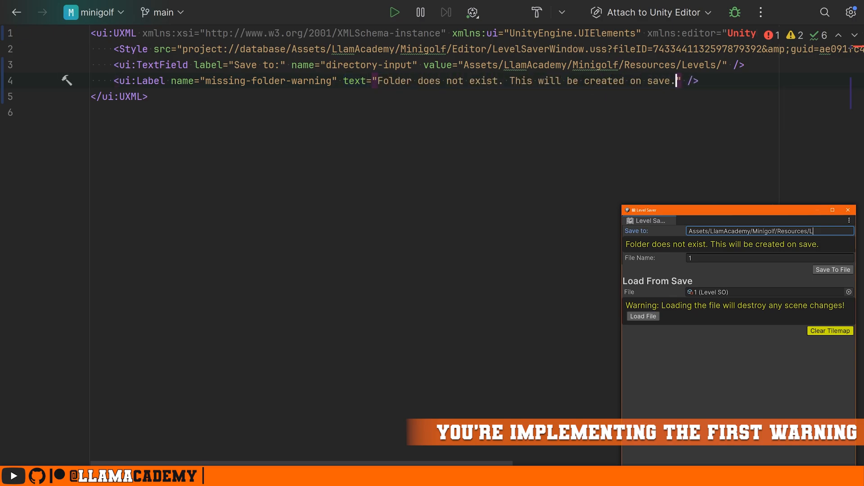
text(class="warning")
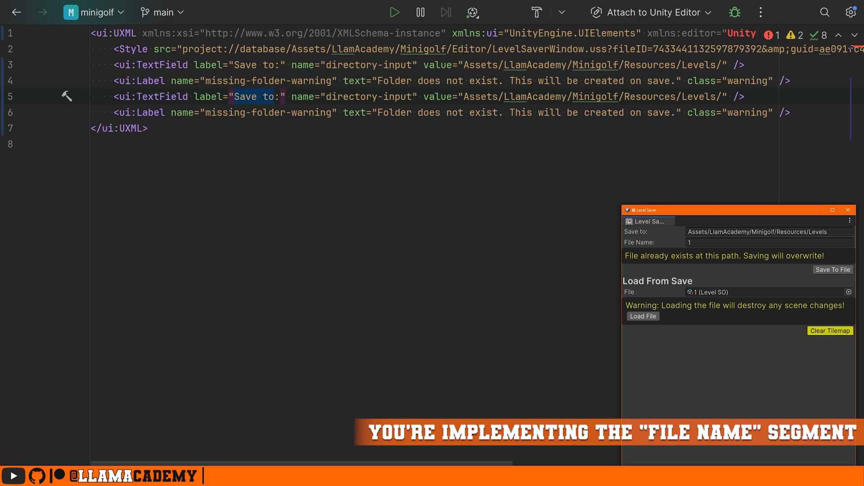
Step: Edit the copied lines to 'File name:', file-name-input, and override-file-warning with the overwrite message
text(File name:)
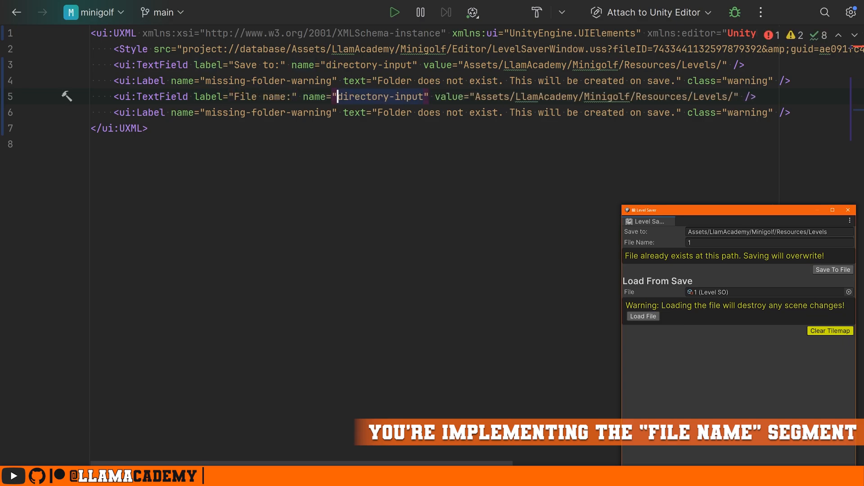
text(file-name-input)
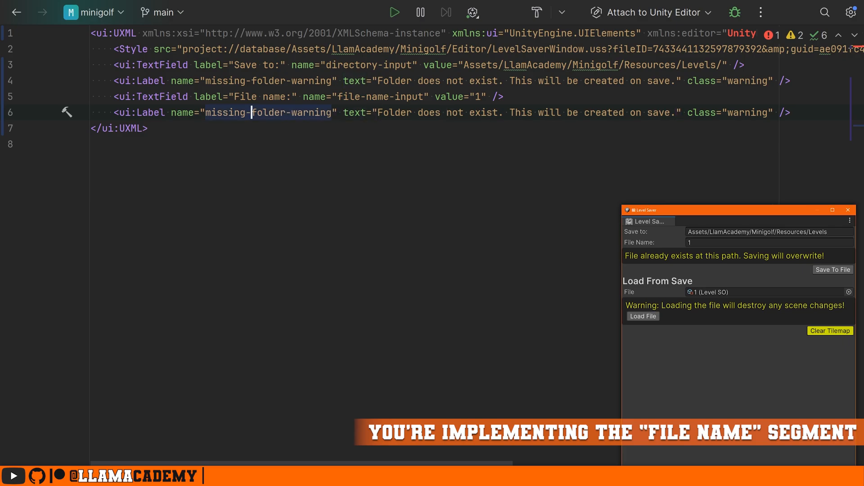
text(override-file-warning)
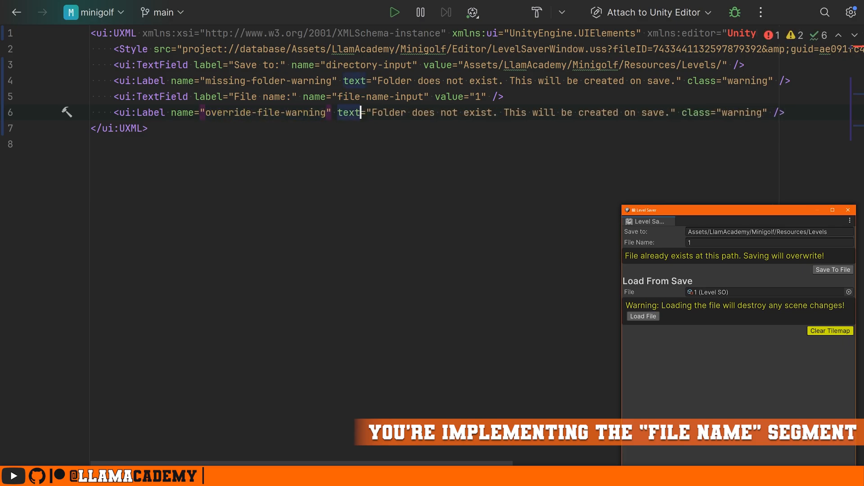
text(F)
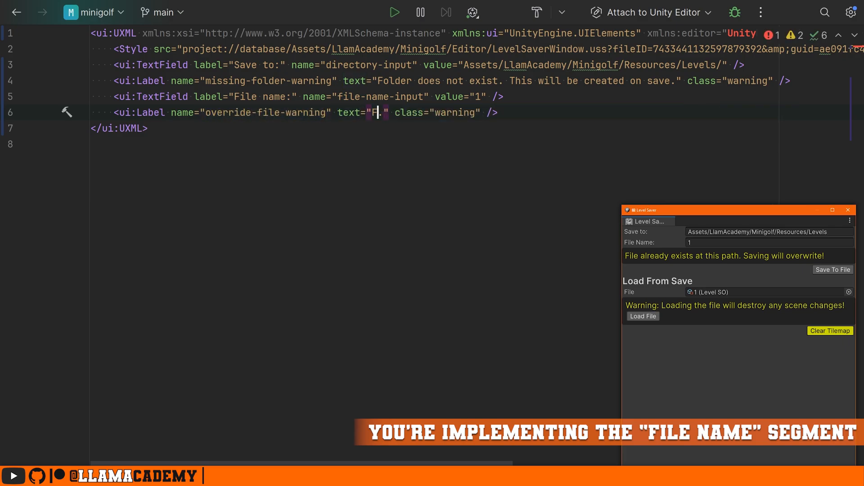
text(ile already exists at this path.)
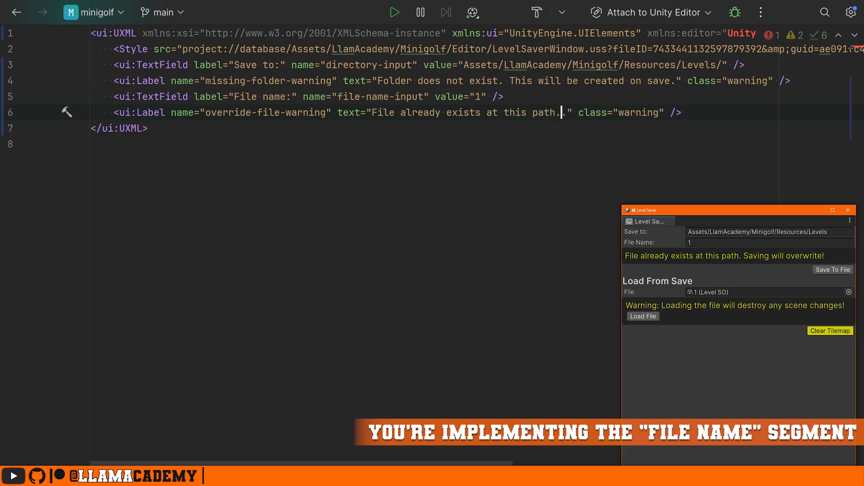
text(Saving will overwrite)
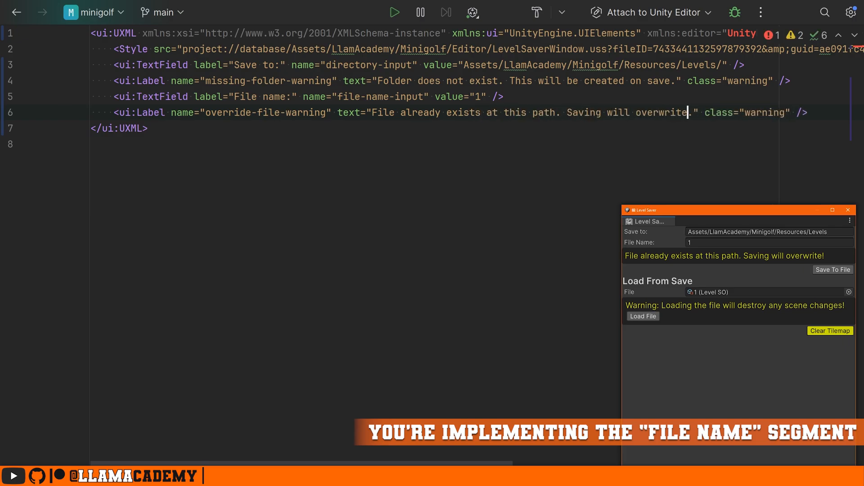
text(!)
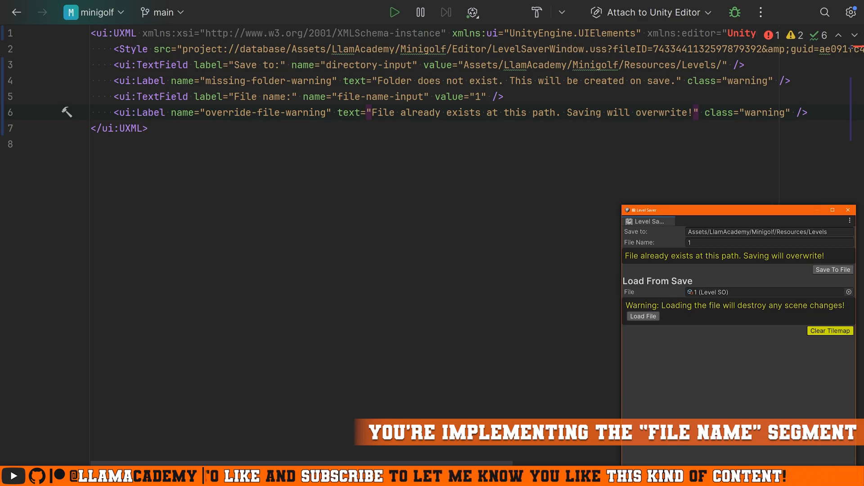
Step: Add a ui:Button named save-button with text 'Save to File'
text(<ui:Butt)
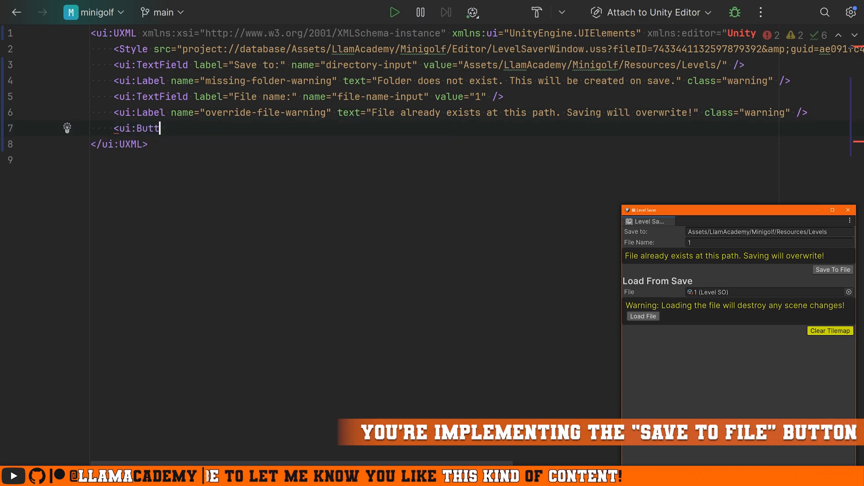
text(on name="save-button")
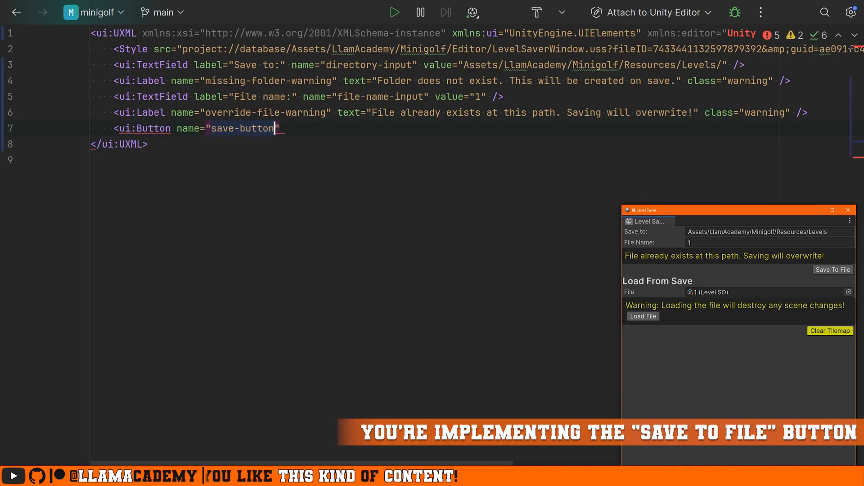
text(text="" />)
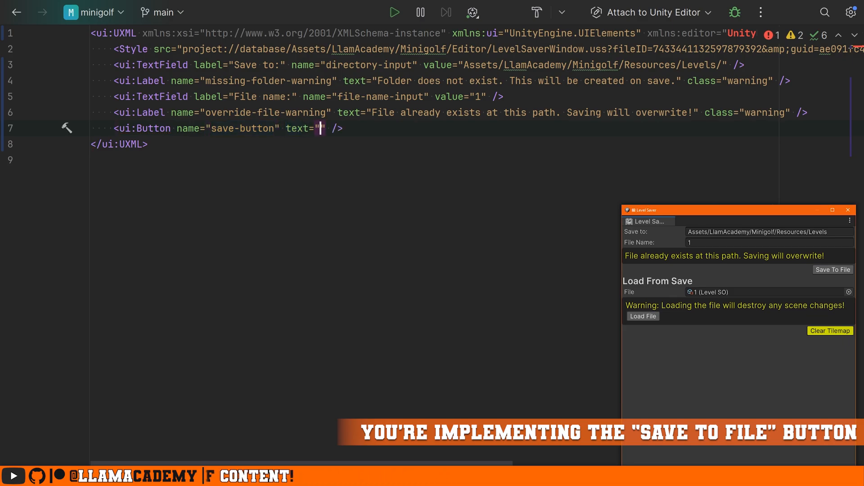
text(Save to File)
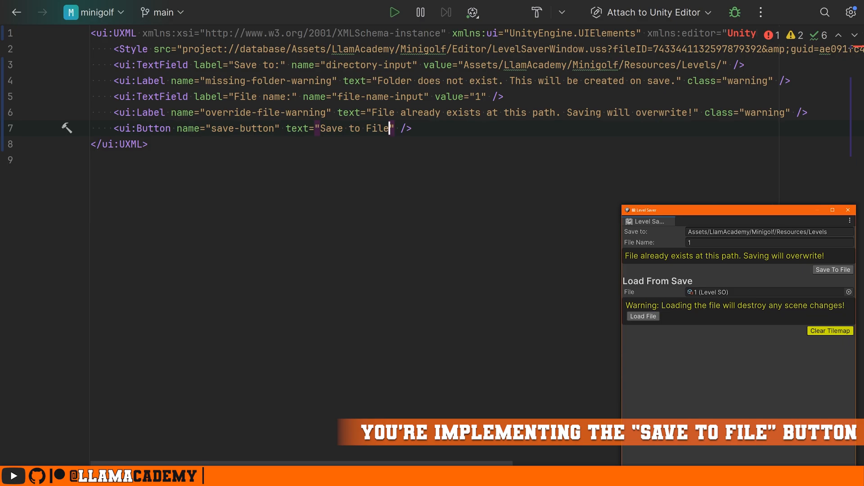
Step: Add a ui:Label with text 'Load From Save' and class header
text(<)
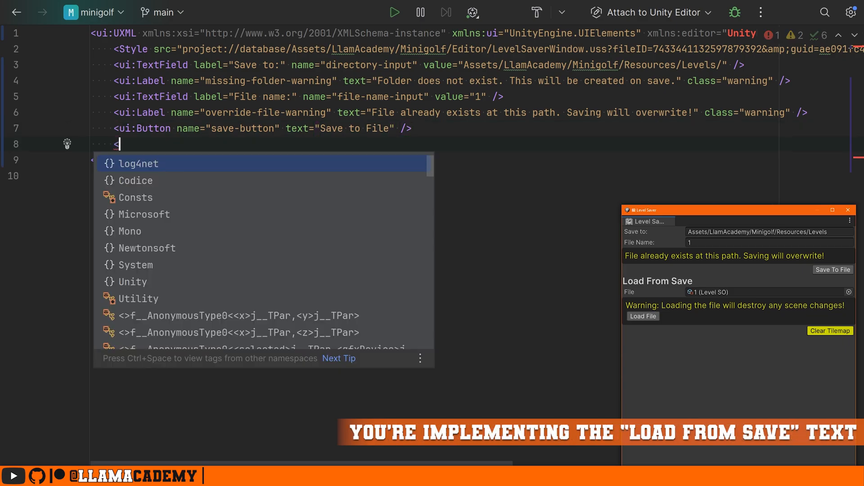
text(ui:Label />)
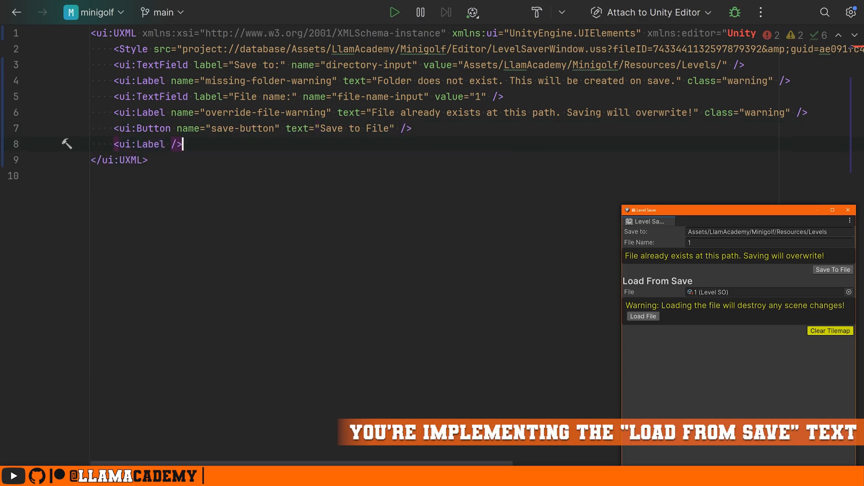
text(text="Load From Save")
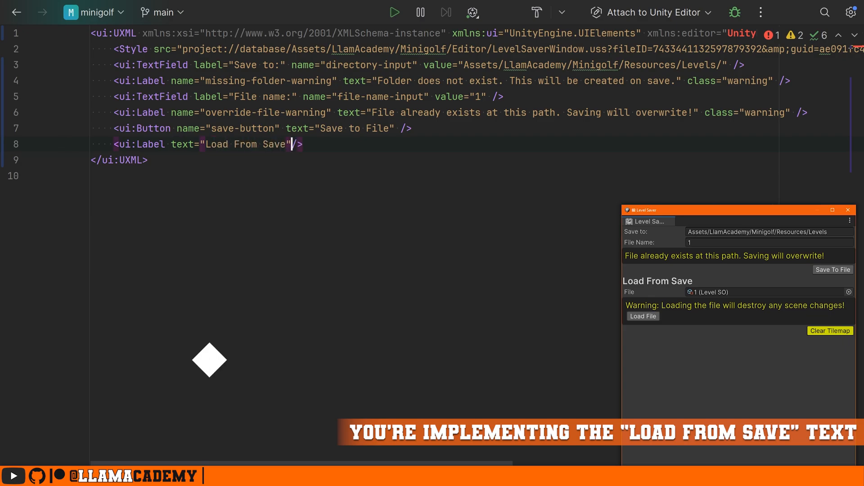
text(class="header")
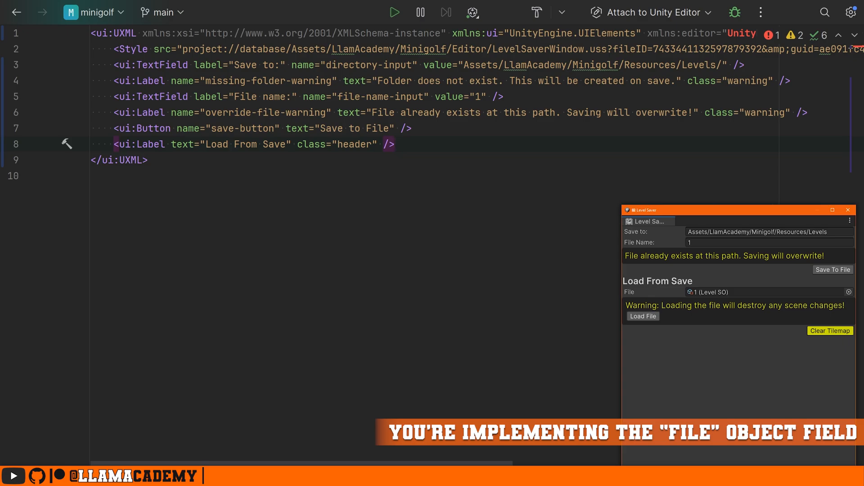
Step: Write the editor:ObjectField load-file-field, label 'File:', with type LlamAcademy.Minigolf.LevelManagement.LevelSO
text(<editor)
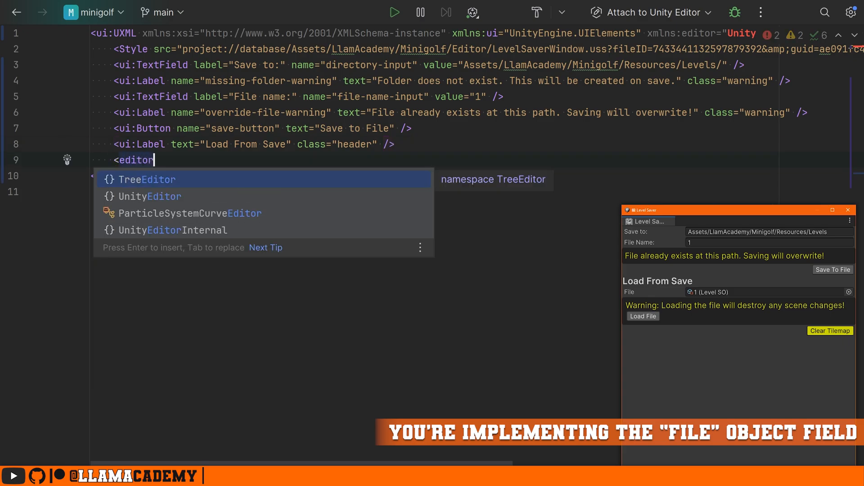
text(:ObjectField />)
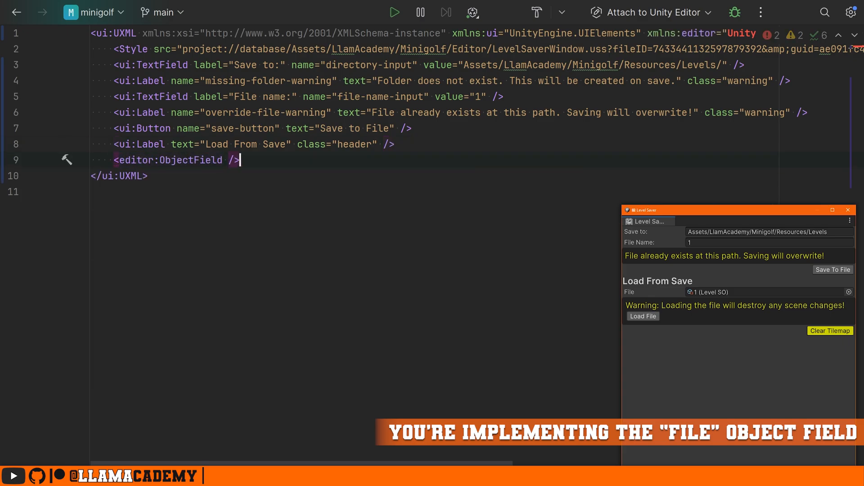
text(name="")
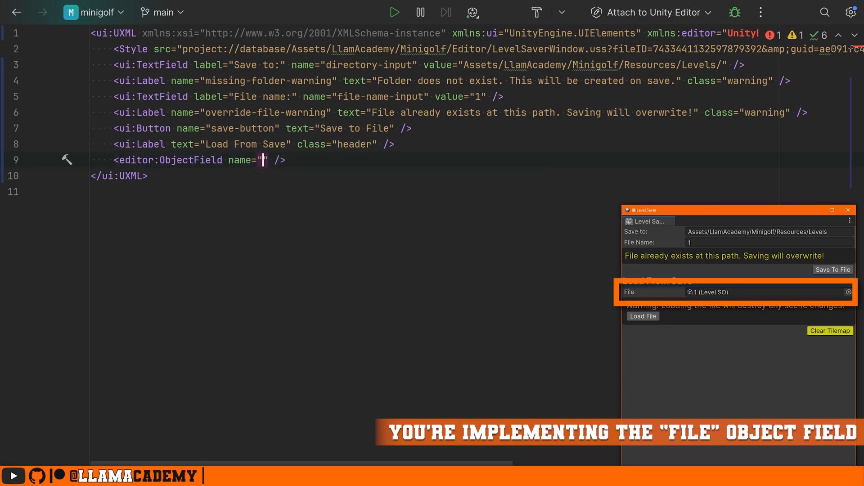
text(load-file-field)
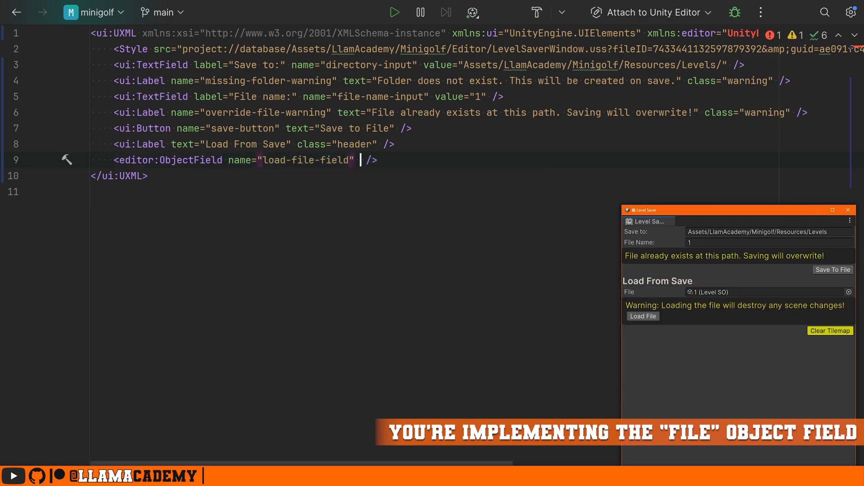
text(label="File: ")
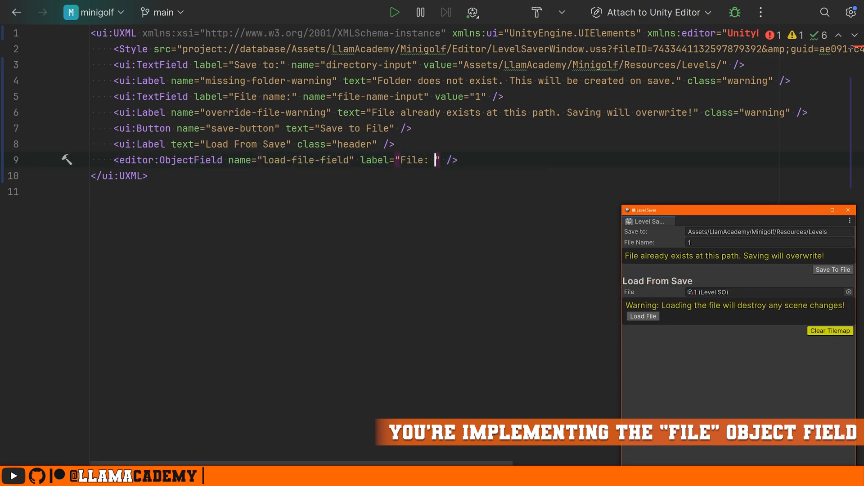
text(type="")
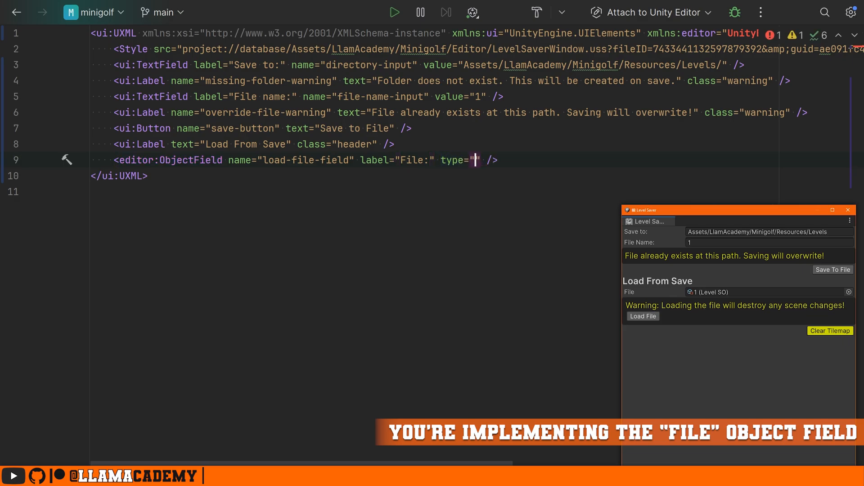
click(475, 160)
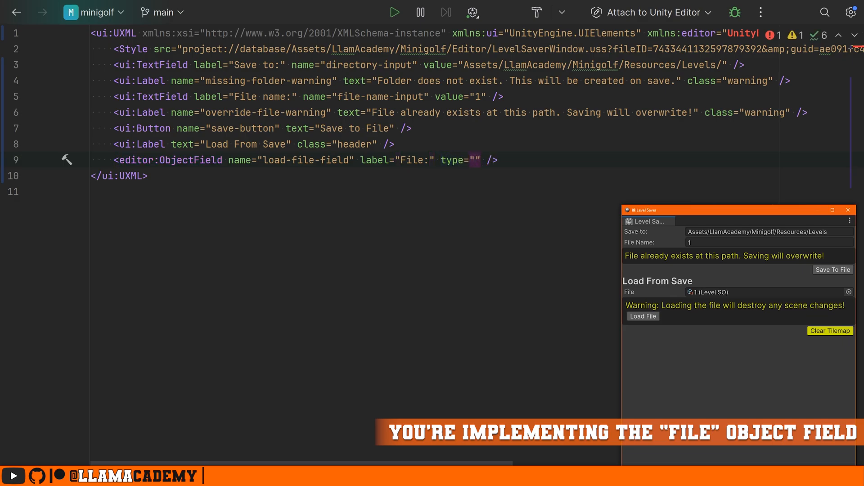
click(474, 160)
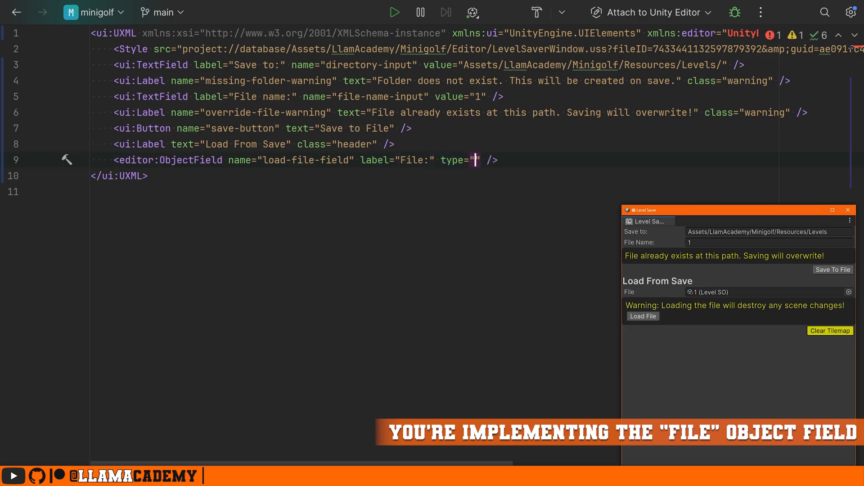
text(LlamAcademy.Minigolf.L)
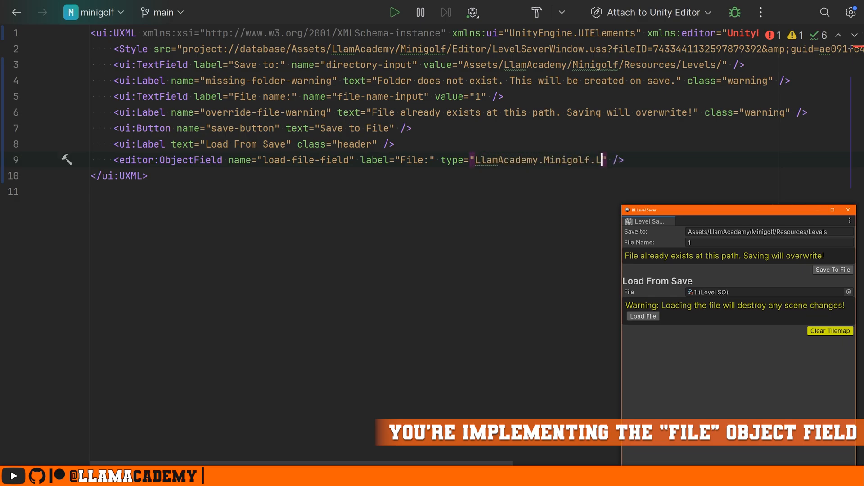
text(evelManagement.LevelSO)
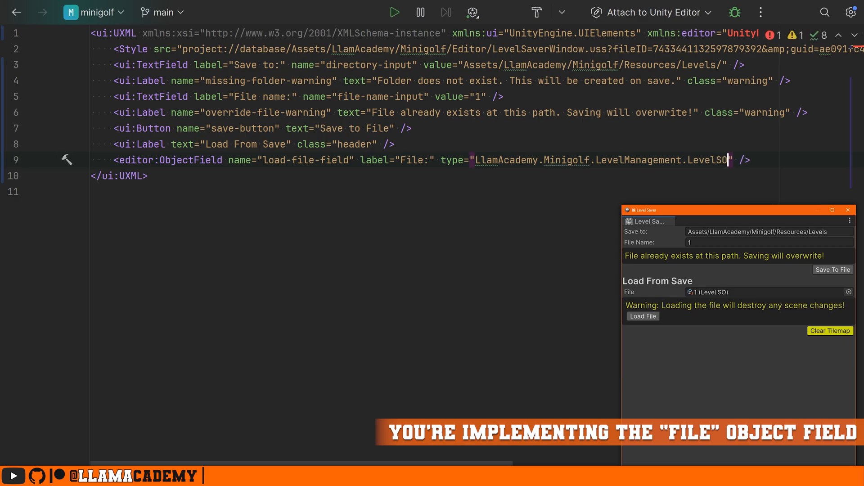
text(, LlamAcademy.Minigolf)
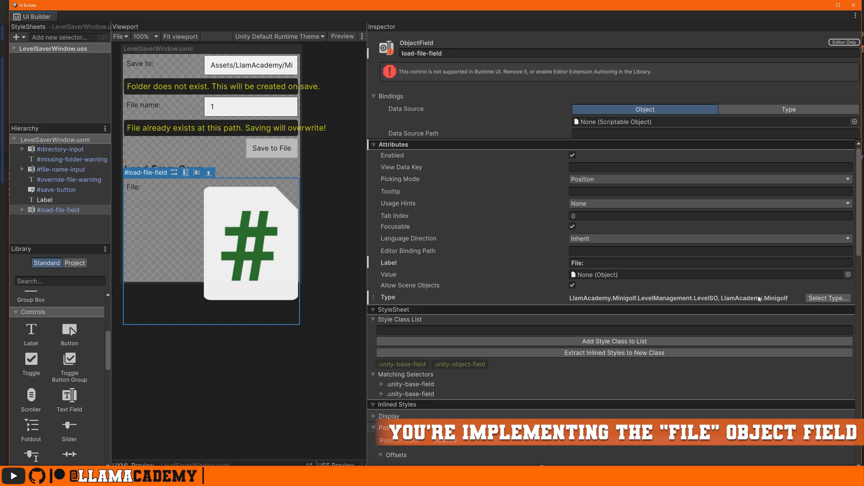
Step: Search the type list in UI Builder, choose GameObject for load-file-field, and return to Rider
click(828, 298)
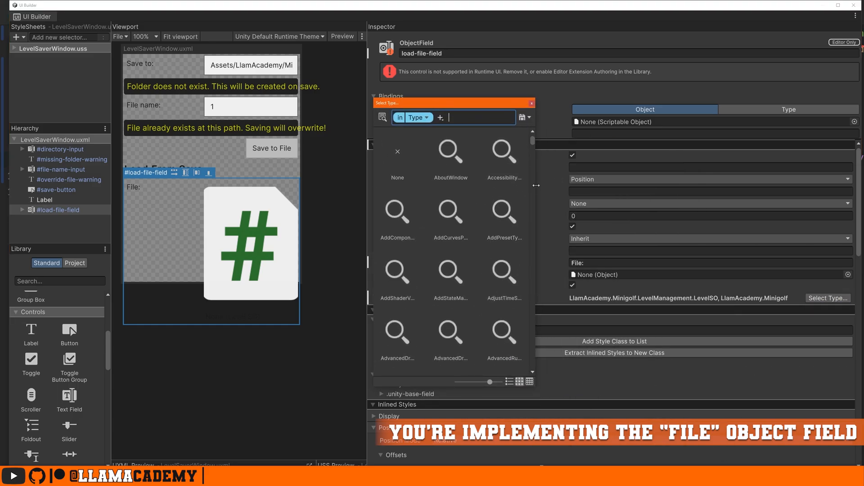
text(lev)
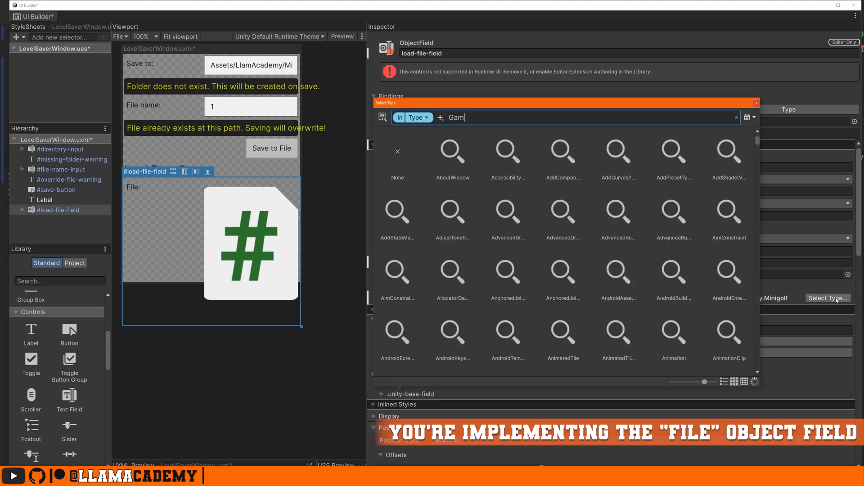
text(eObject)
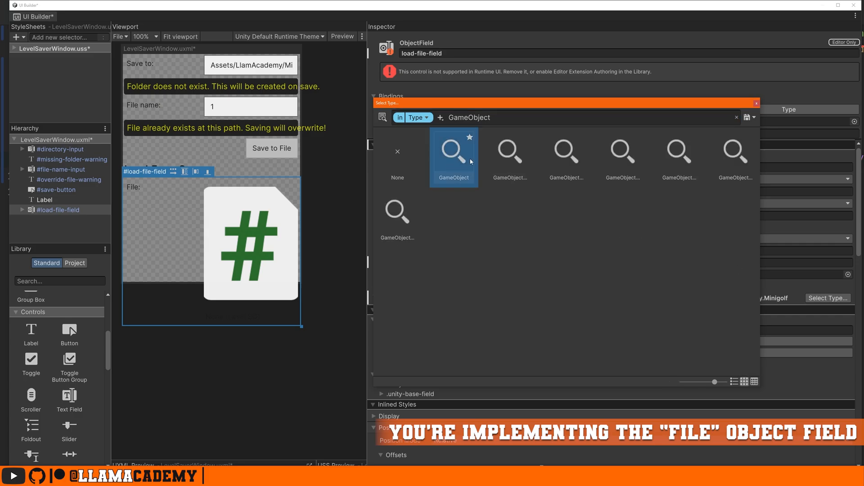
click(453, 154)
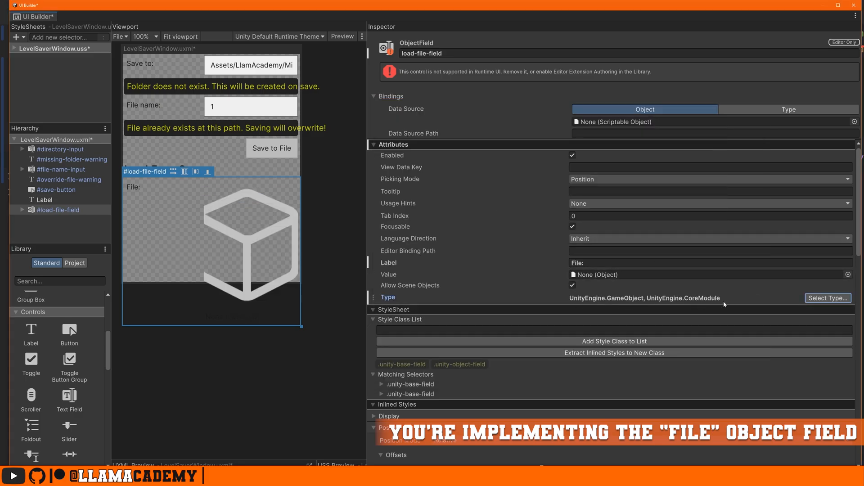
click(94, 13)
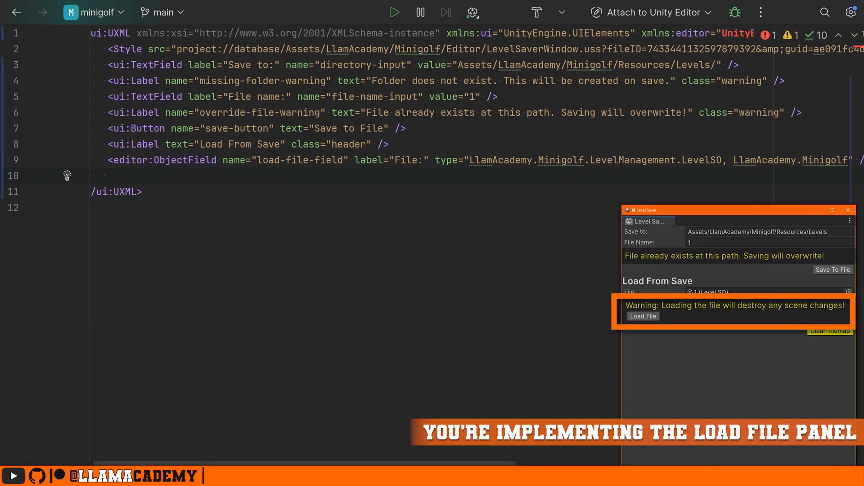
Step: Type the opening <ui:VisualElement> tag below the ObjectField line
text(<ui:VisualElement >)
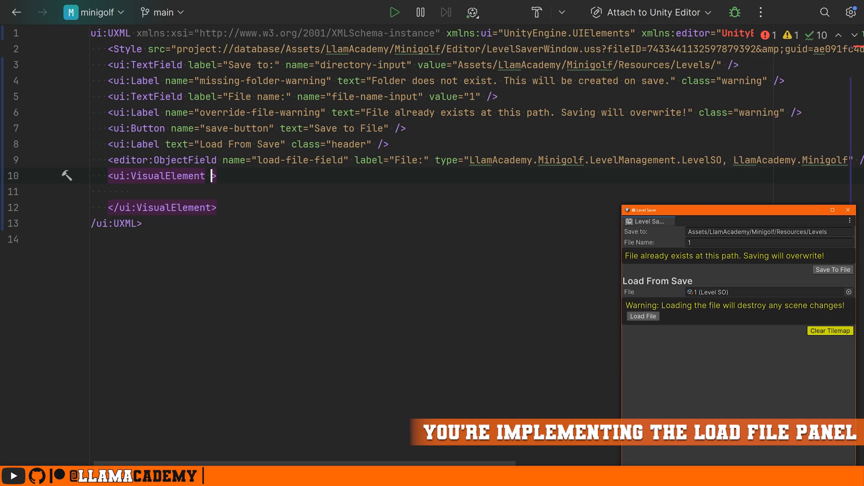
Step: Add class="flex-row flex-wrap space-between warning" to the VisualElement and begin a <ui:Label
text(class="")
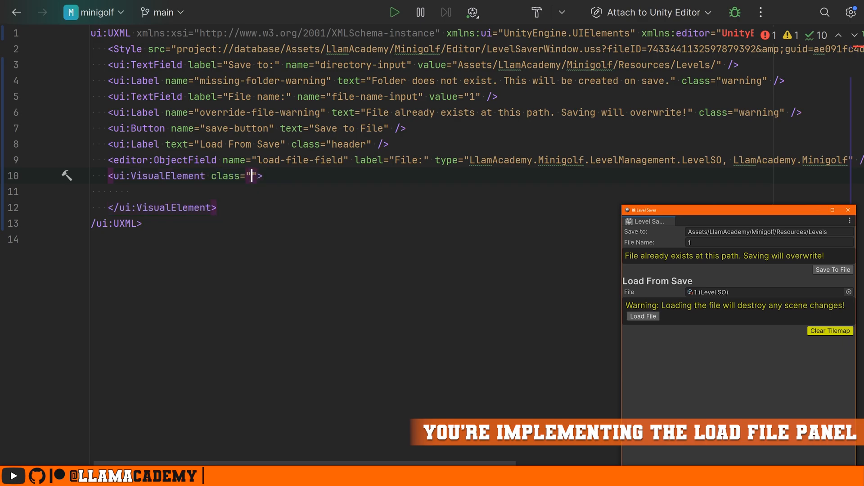
text(flex-row flex-wrap space-)
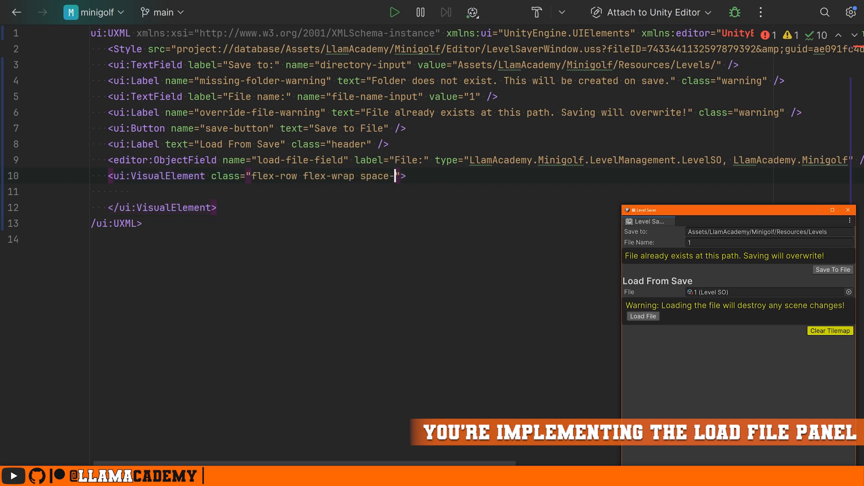
text(between warning)
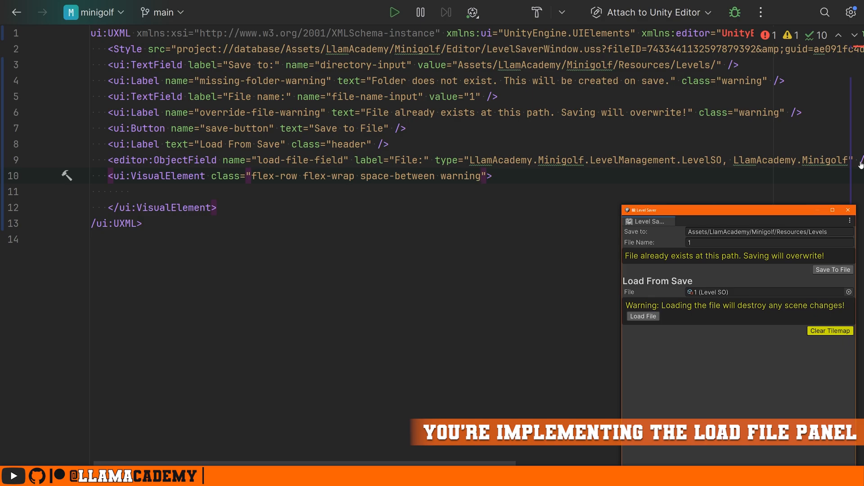
click(481, 176)
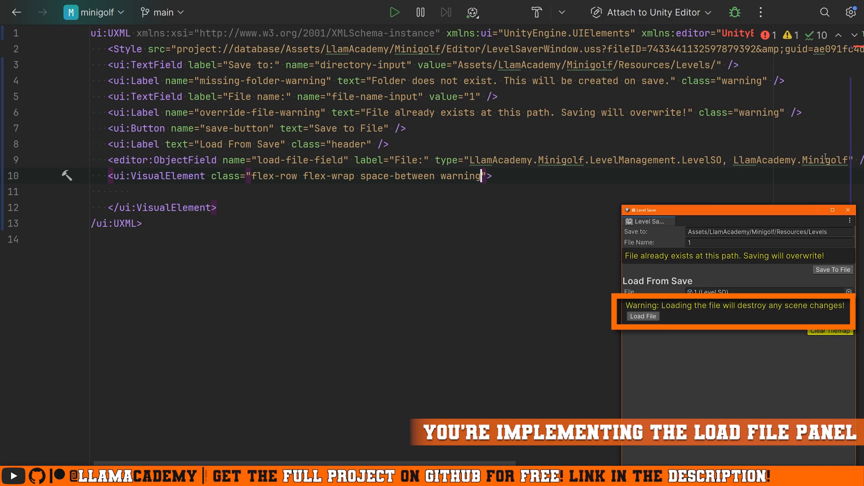
text(<ui:Label />)
text(<ui:Button />)
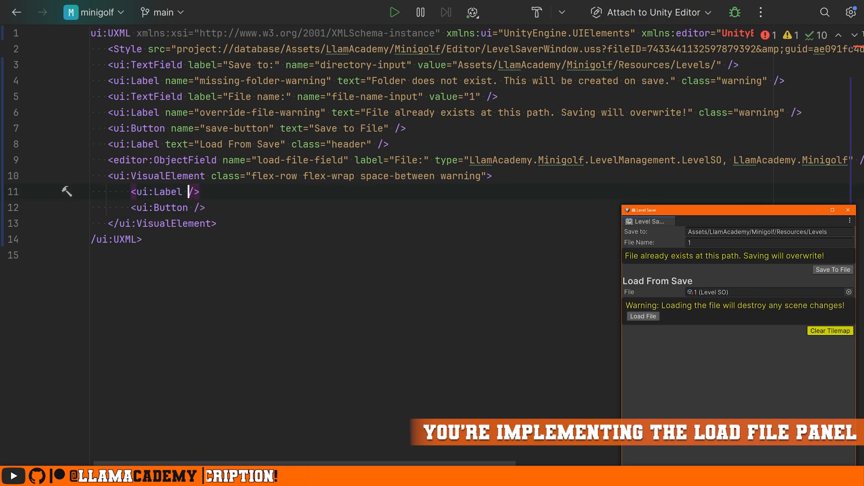
Step: Give the Label the scene-changes warning text and add a pull-right 'Load File' button named load-button
text(text="Warning: Loading the file will destroy any scene changes!")
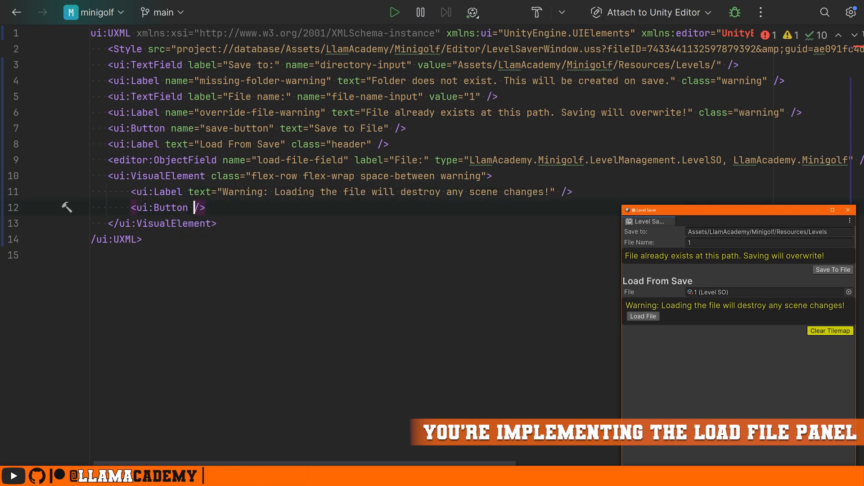
text(text="Load File")
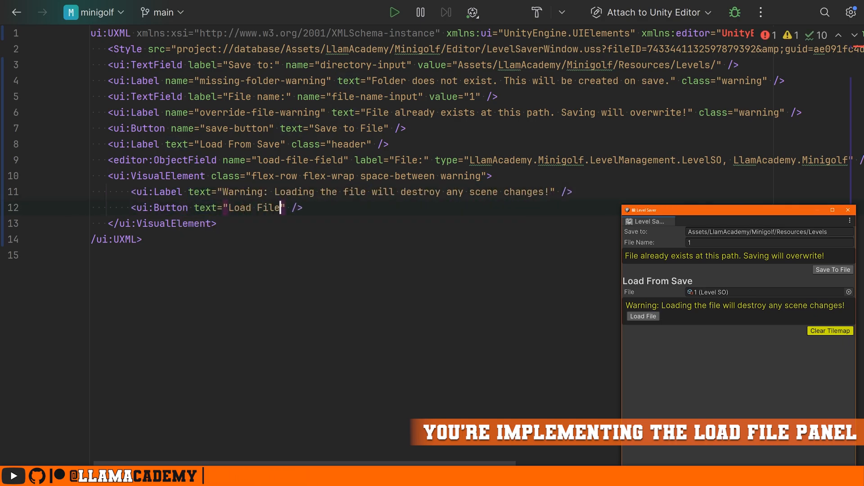
text(name="load-button")
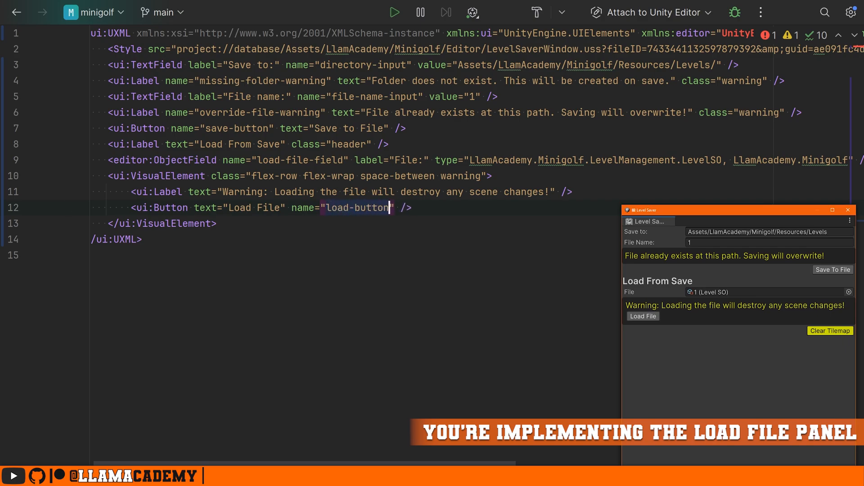
text(class="pull-right")
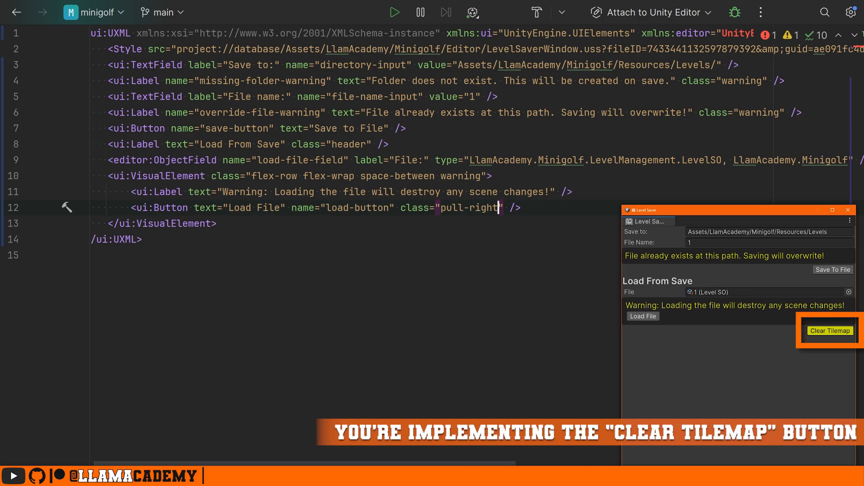
Step: Add a 'Clear Tilemap' button named clear-button with class warning-button after the container
key(enter)
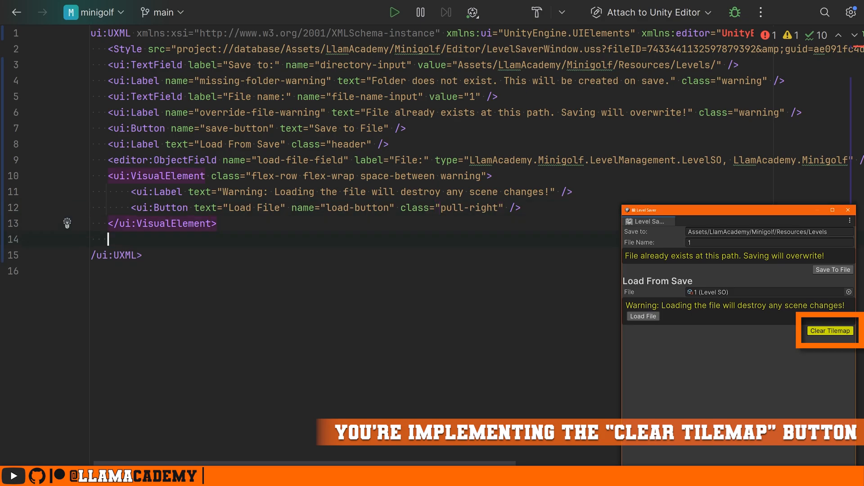
text(<ui:Button text="Clear Tilemap" />)
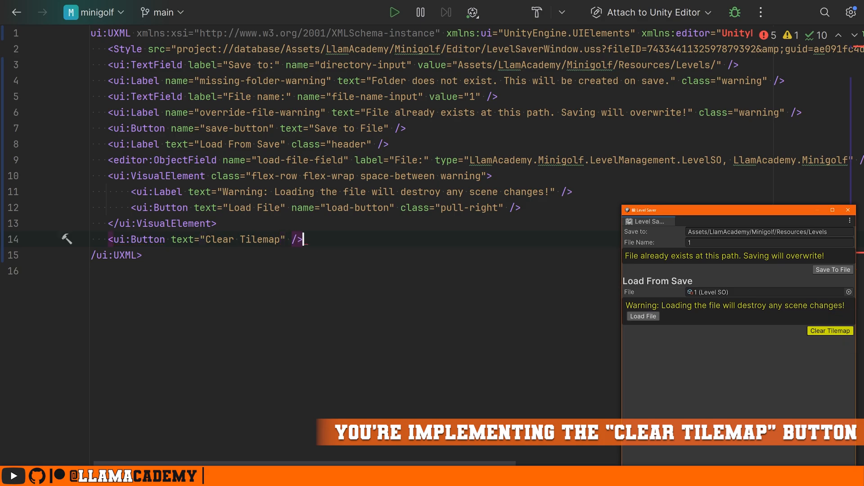
text(name="clear-button")
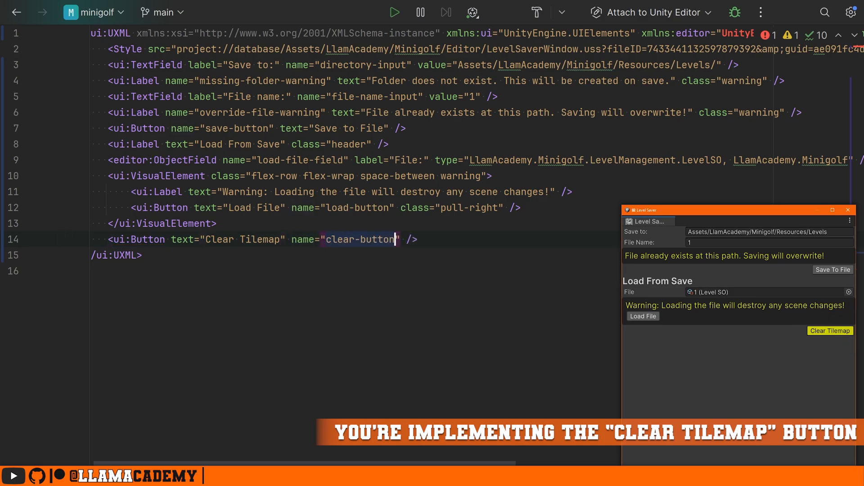
text(class="warning-button")
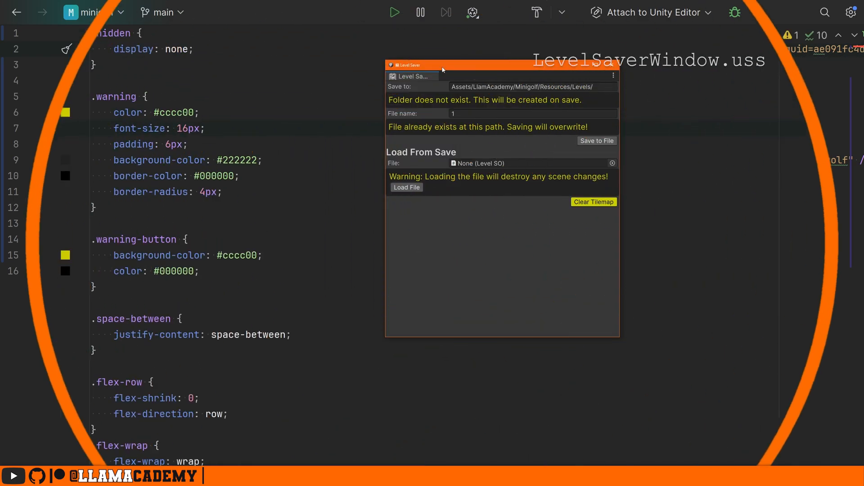
scroll(down, 3)
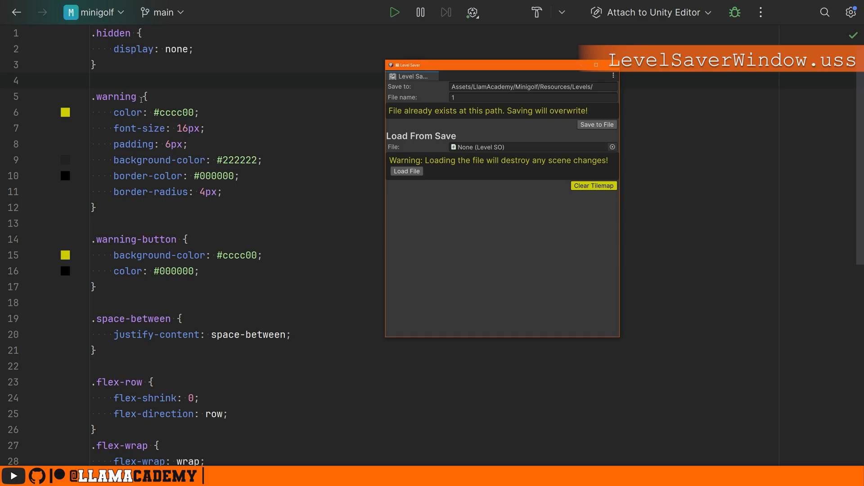
scroll(down, 3)
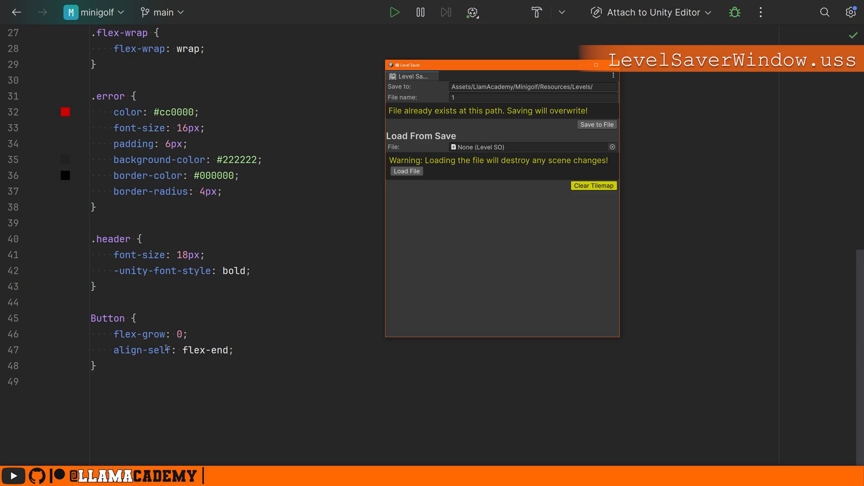
mouse_move(642, 125)
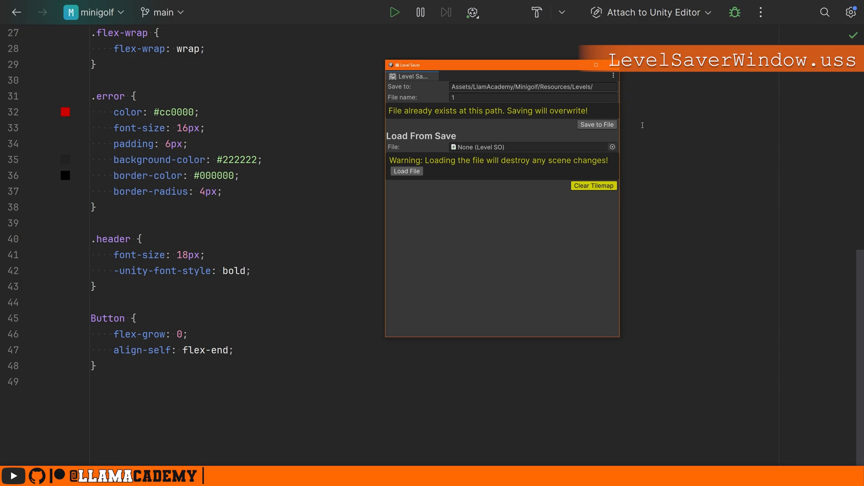
scroll(up, 3)
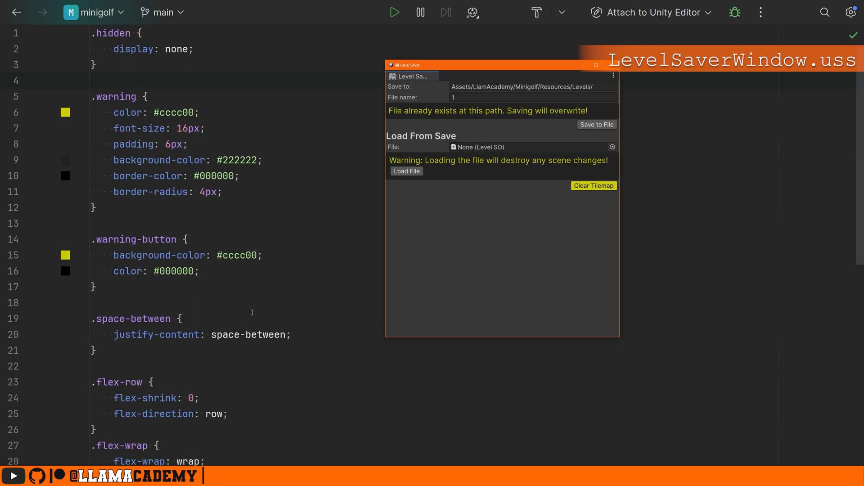
mouse_move(374, 81)
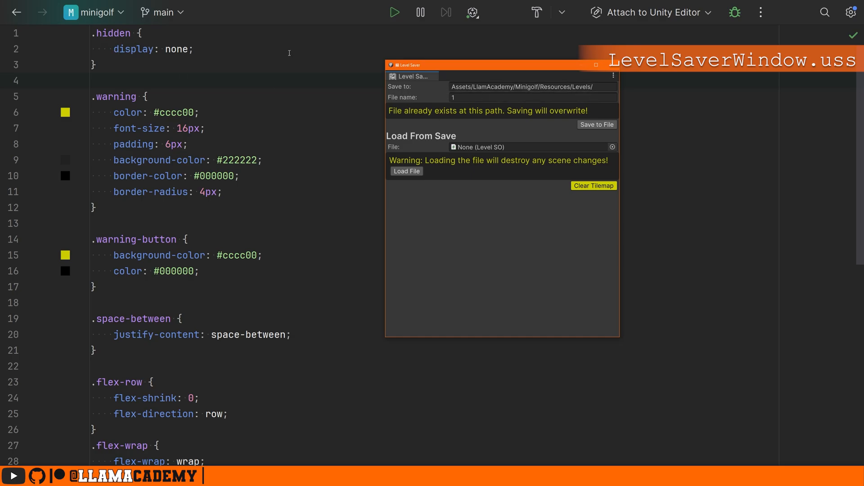
mouse_move(48, 116)
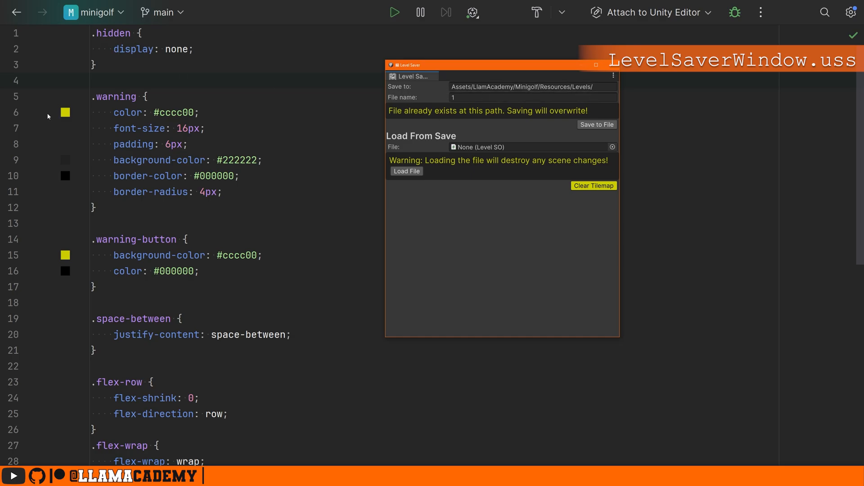
mouse_move(532, 115)
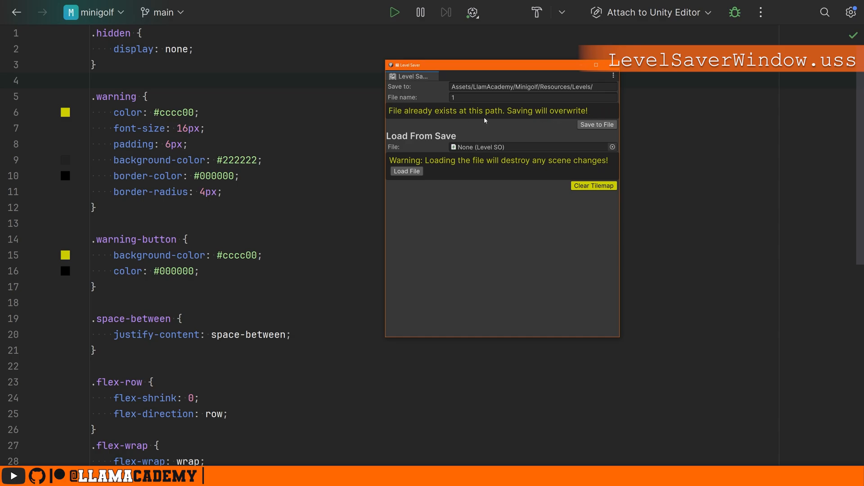
mouse_move(541, 123)
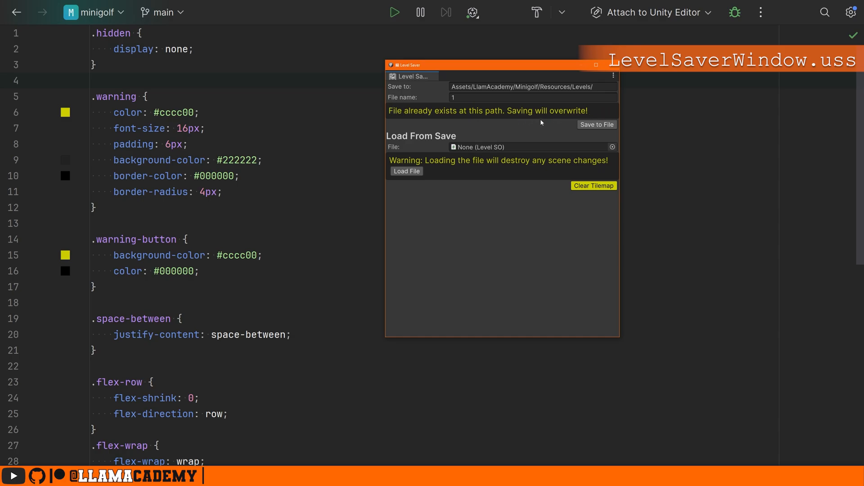
mouse_move(415, 124)
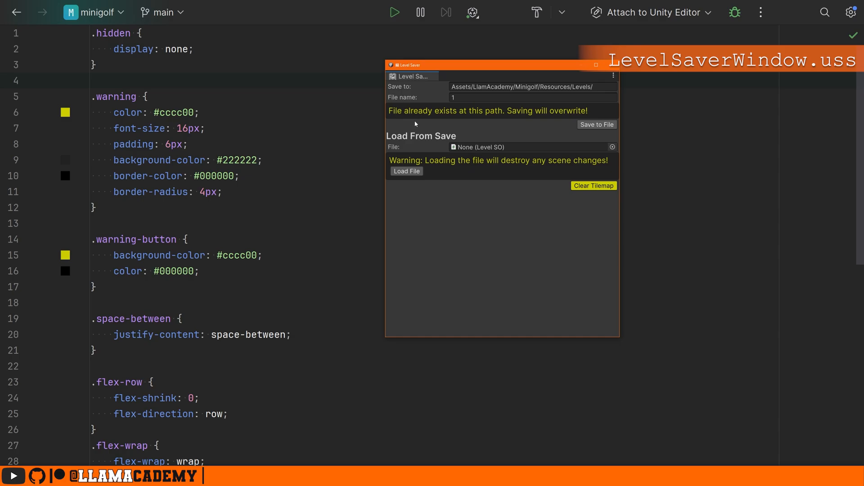
mouse_move(603, 191)
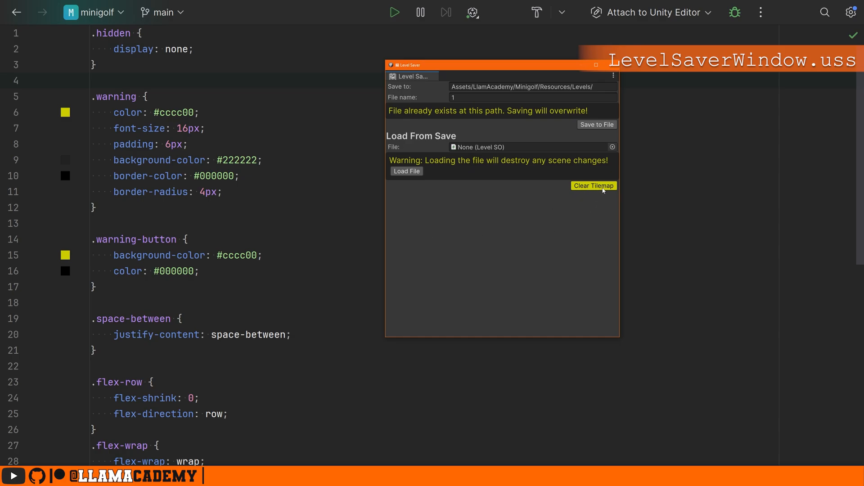
mouse_move(621, 200)
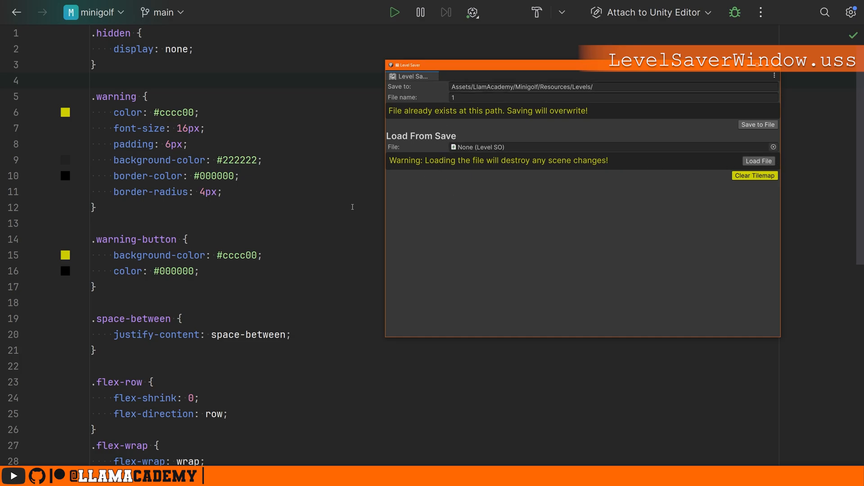
Step: Scroll the stylesheet down to the error and header classes and the flex-end Button rule
scroll(down, 3)
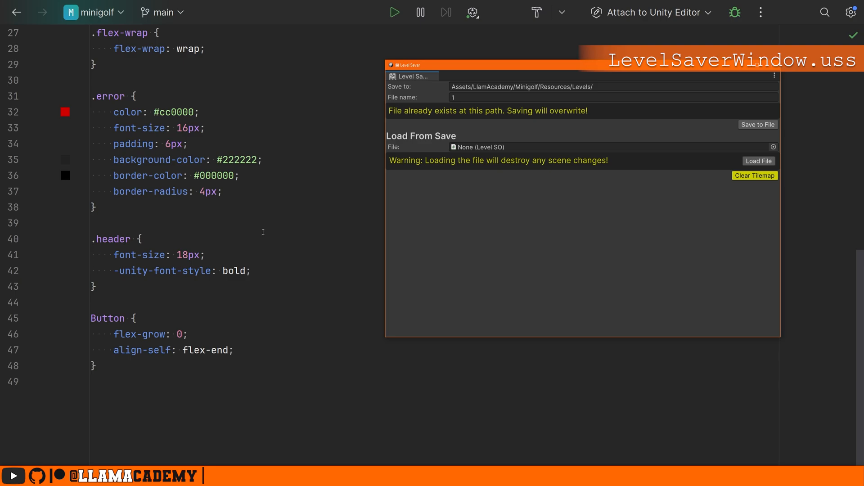
mouse_move(446, 114)
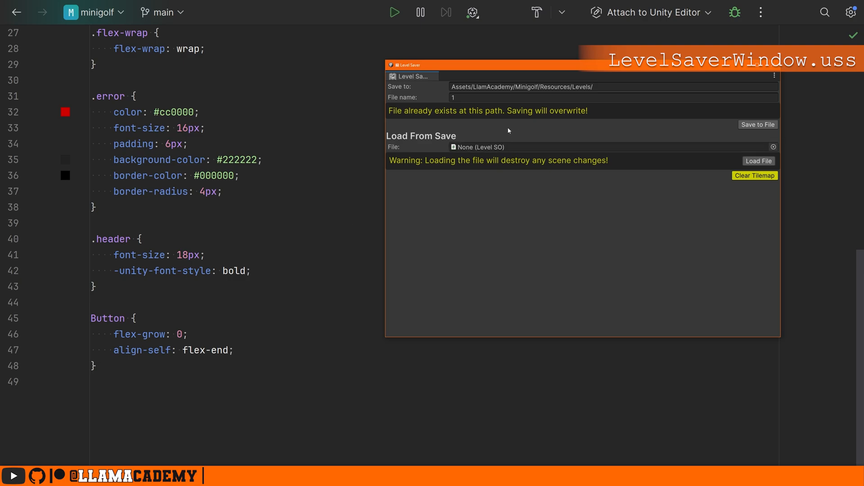
mouse_move(446, 120)
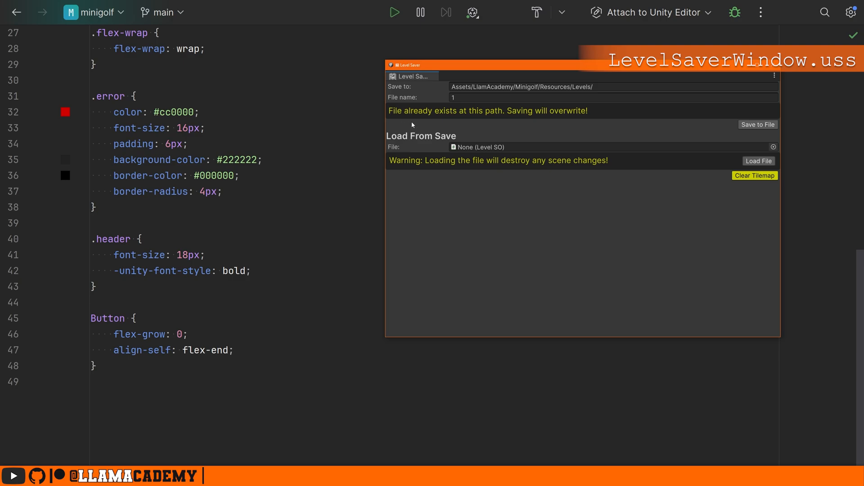
mouse_move(456, 126)
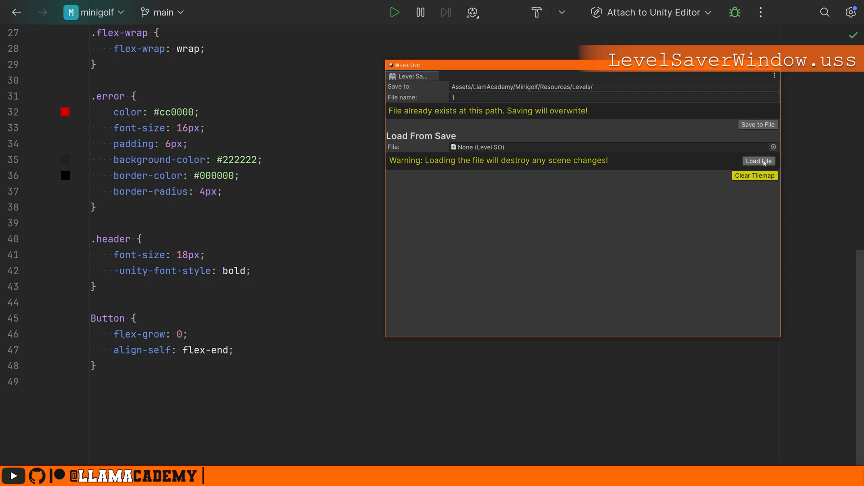
mouse_move(413, 76)
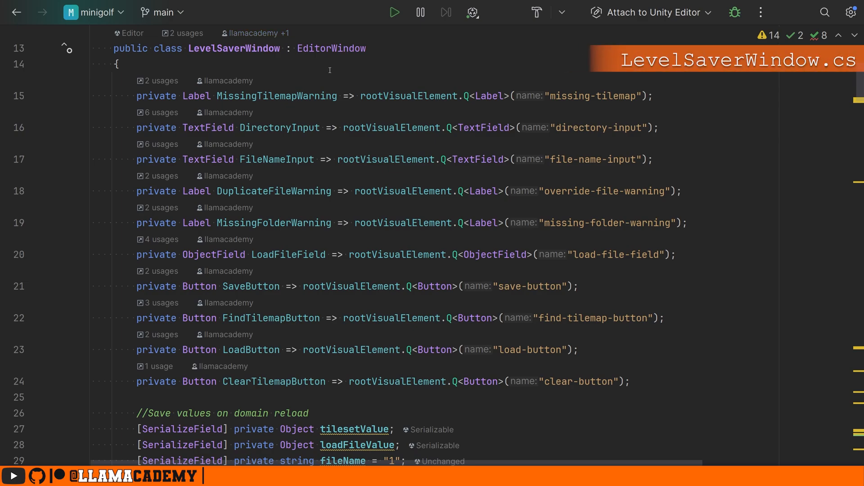
mouse_move(474, 243)
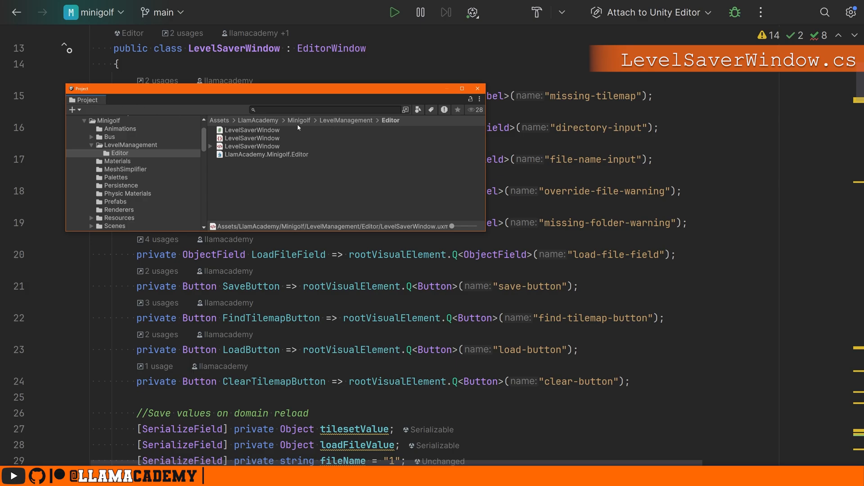
mouse_move(400, 128)
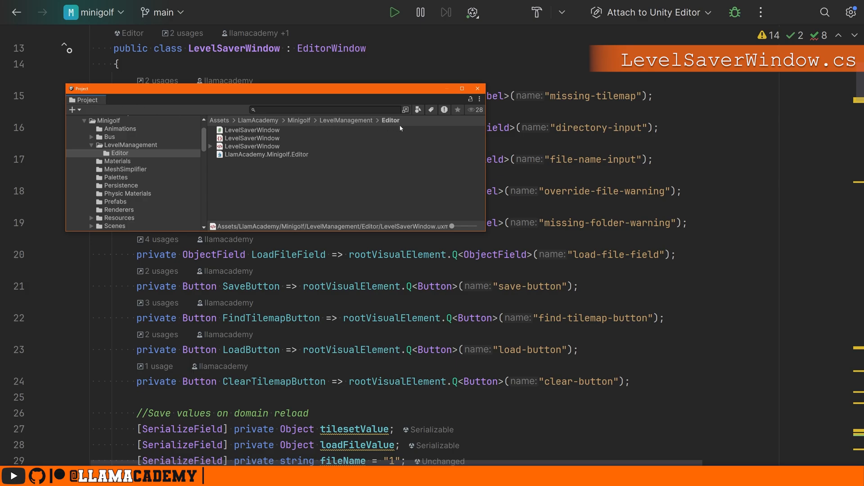
mouse_move(397, 129)
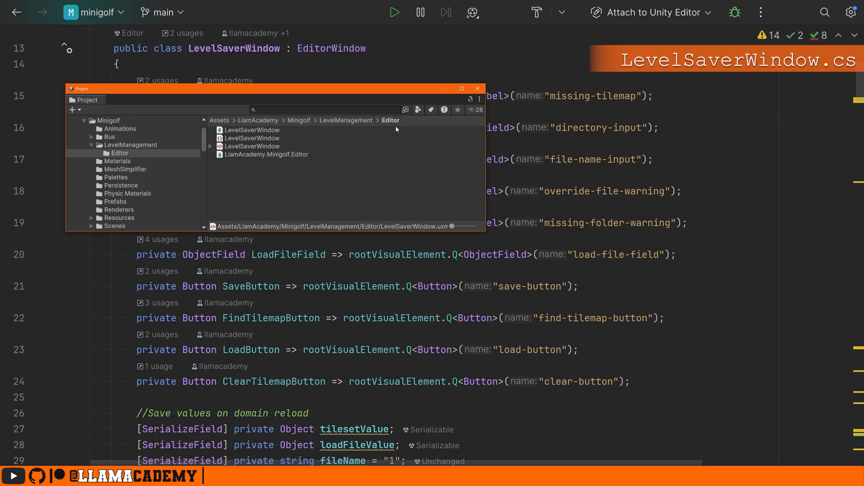
mouse_move(395, 127)
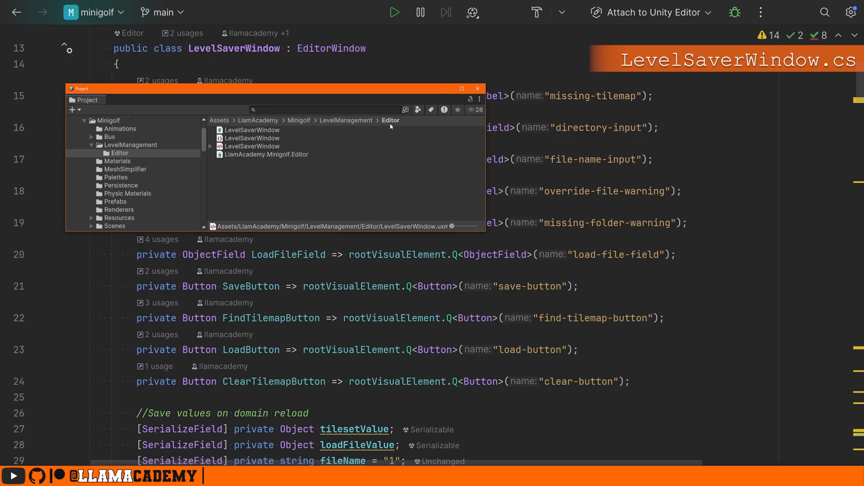
mouse_move(388, 126)
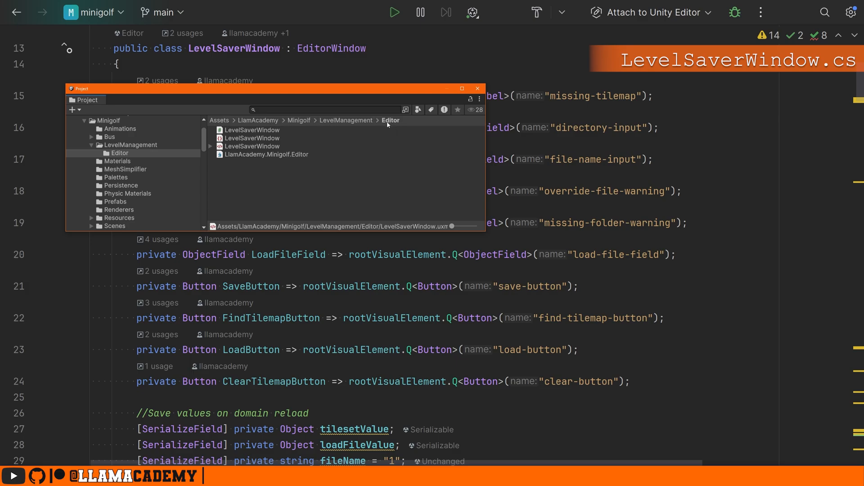
mouse_move(384, 125)
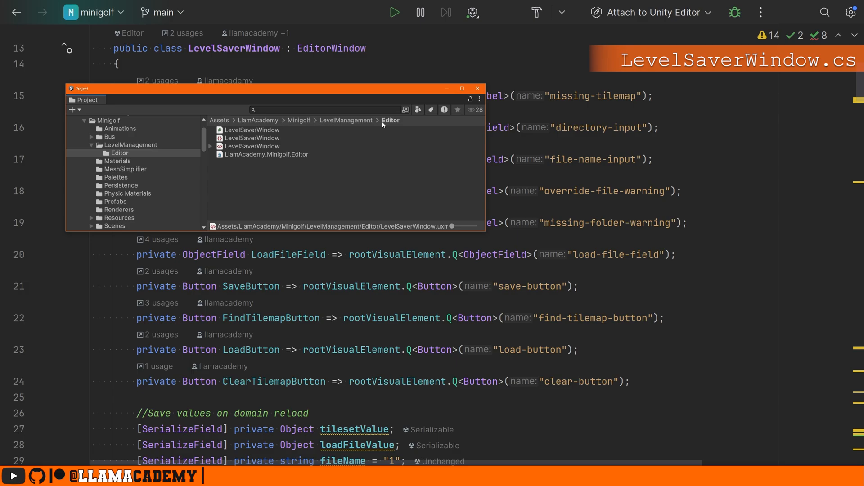
mouse_move(383, 126)
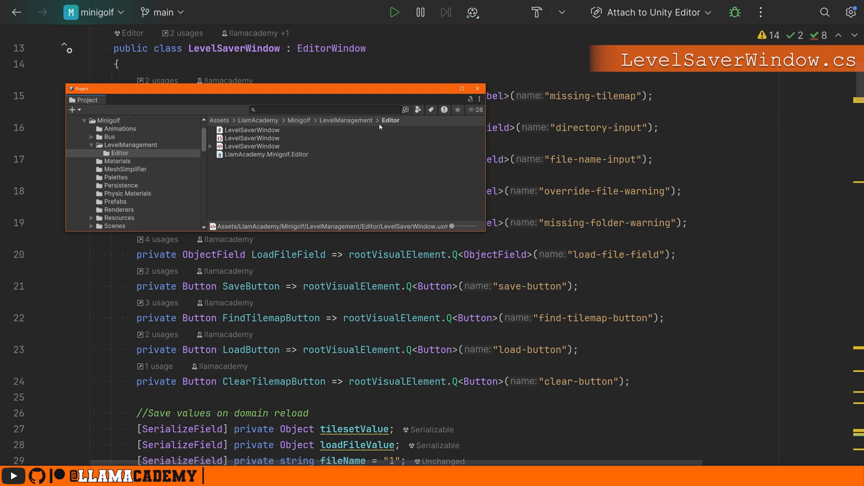
click(477, 89)
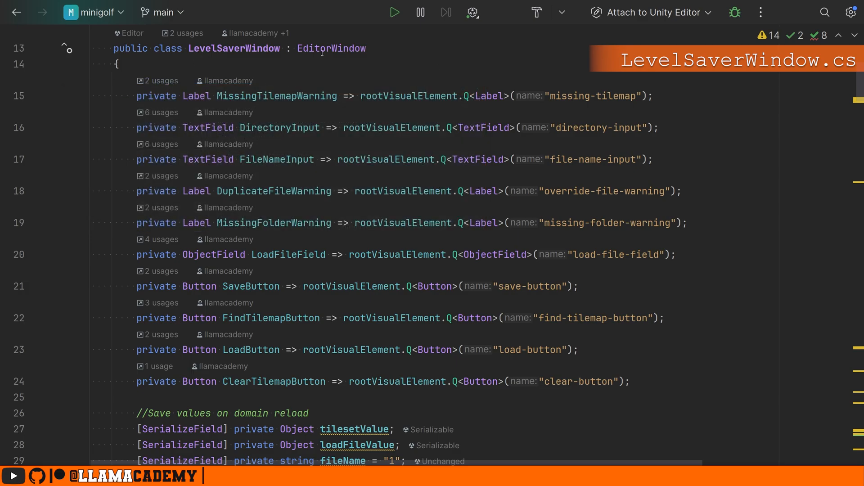
double_click(313, 49)
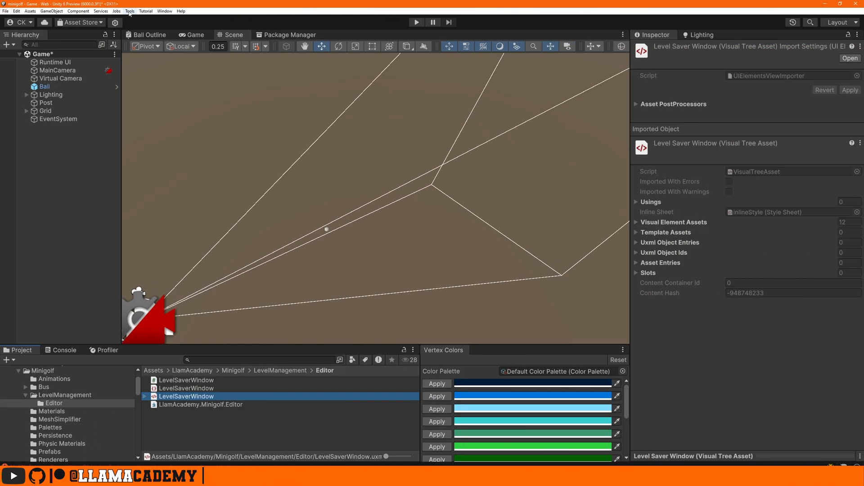
Step: Show the Tilemap Level Saver entry under Unity's Tools menu, then return to the MenuItem code
click(129, 11)
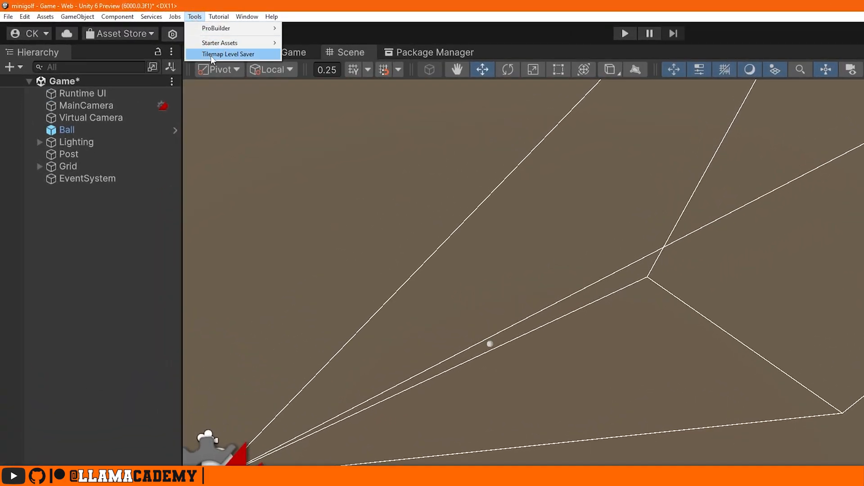
click(226, 53)
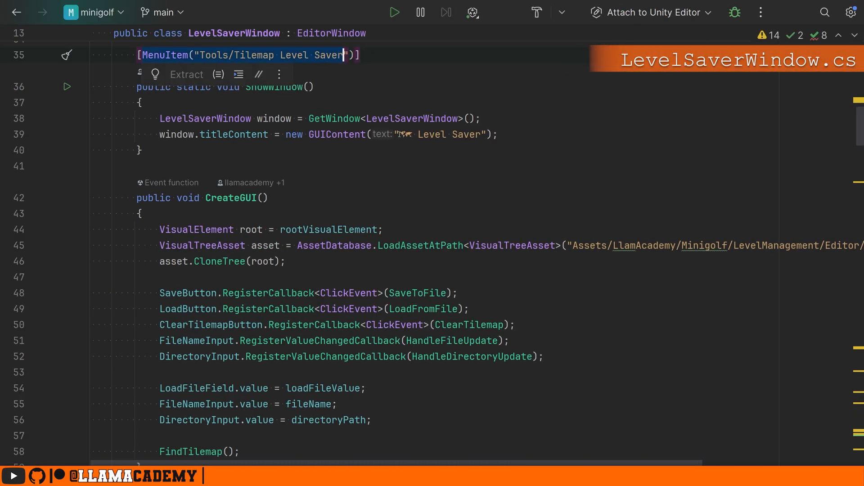
Step: Move to the ShowWindow title line and scroll down to the LoadAssetAtPath call in CreateGUI
click(498, 134)
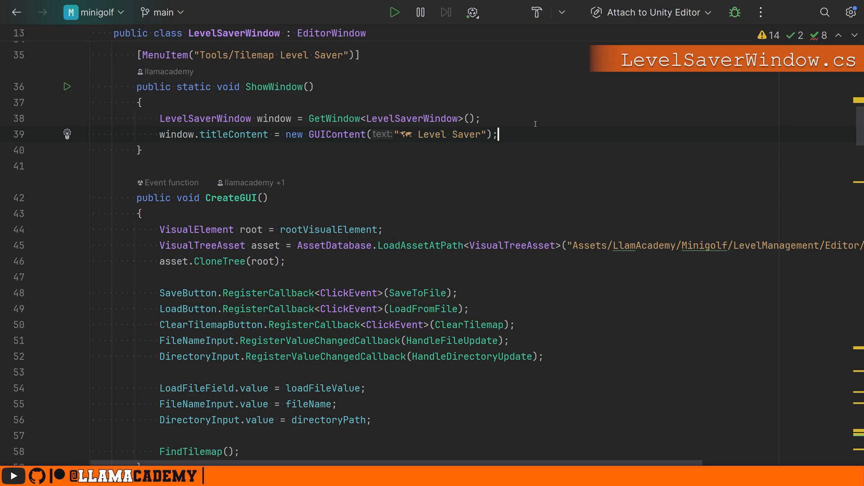
scroll(down, 3)
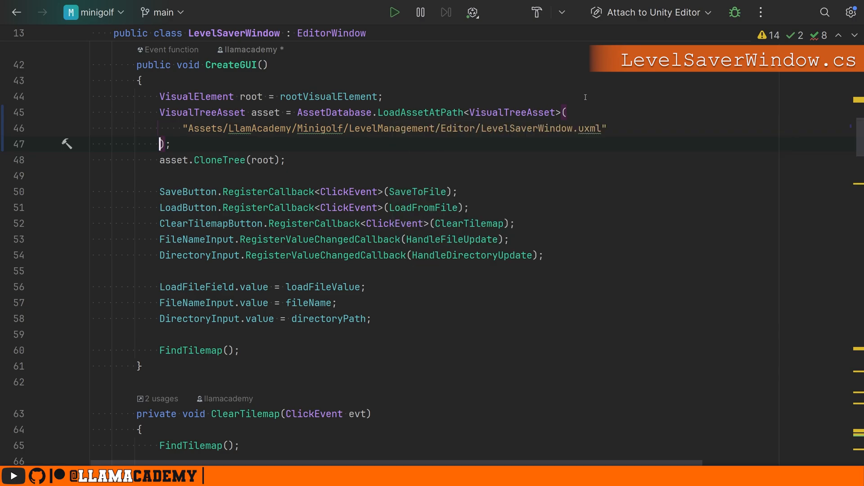
mouse_move(571, 143)
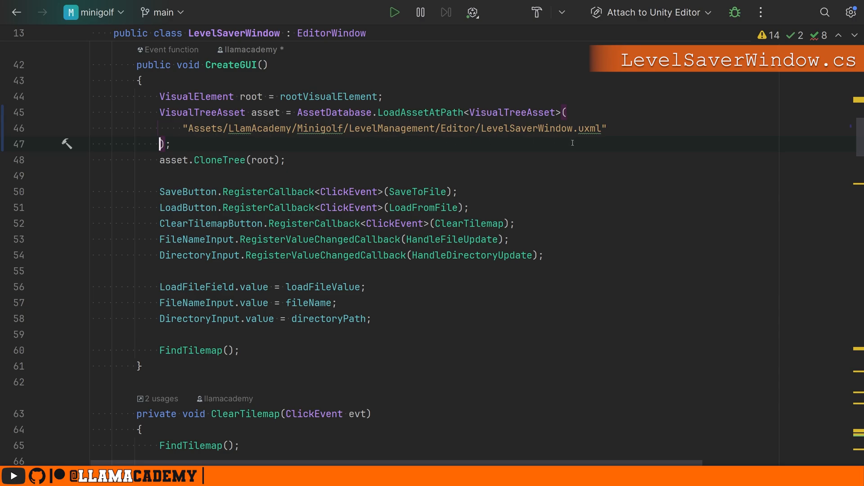
mouse_move(365, 164)
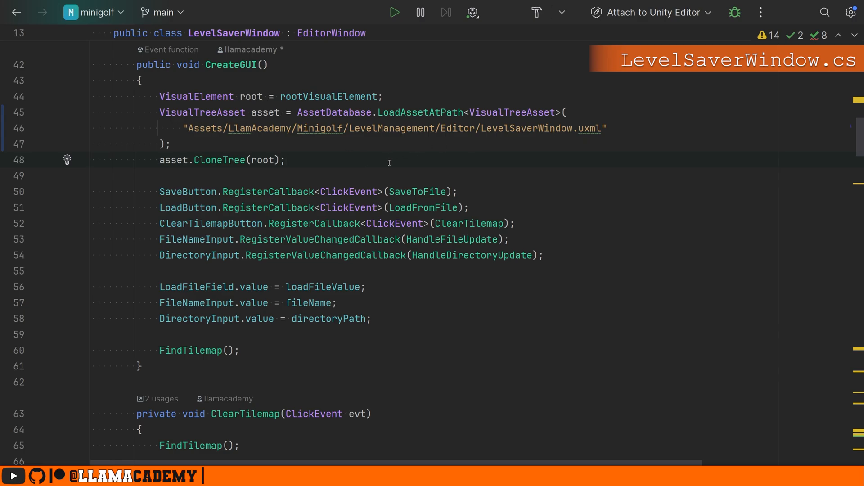
mouse_move(362, 163)
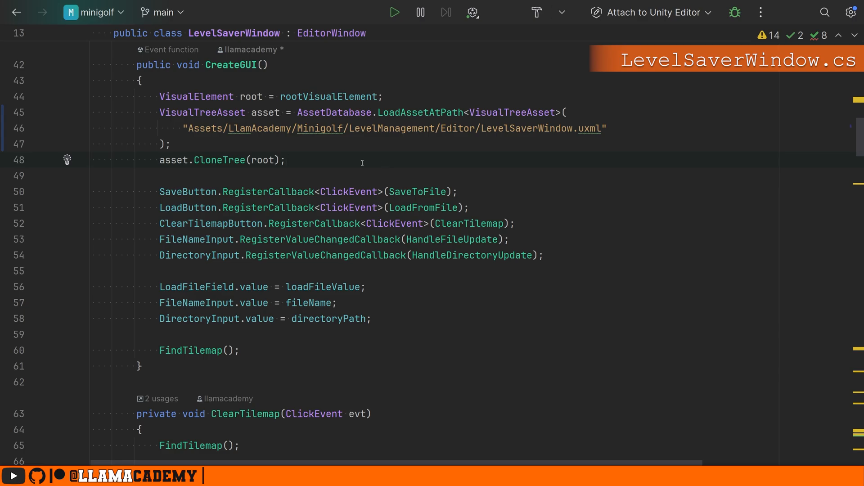
mouse_move(439, 176)
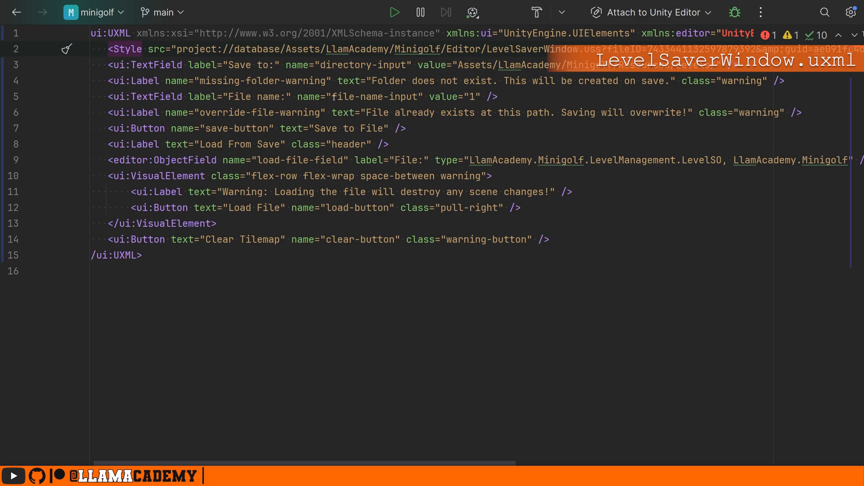
Step: Highlight the asset variable in CreateGUI and scroll up to the Q<> property declarations
double_click(361, 64)
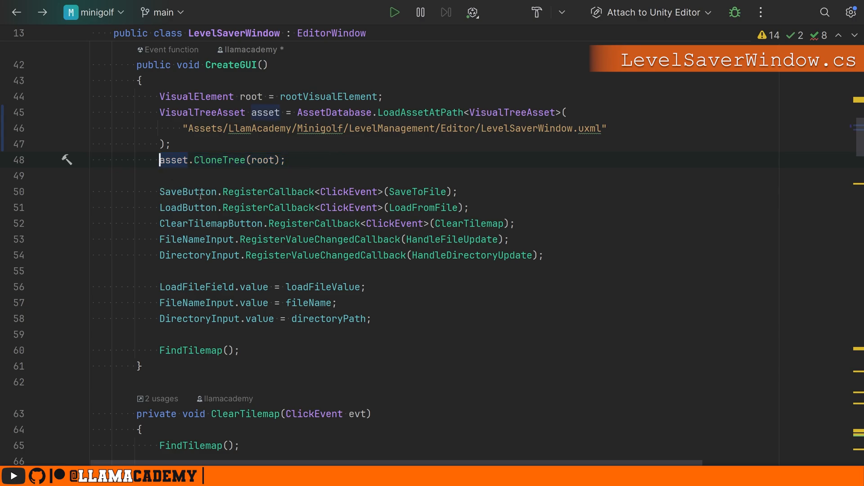
scroll(up, 3)
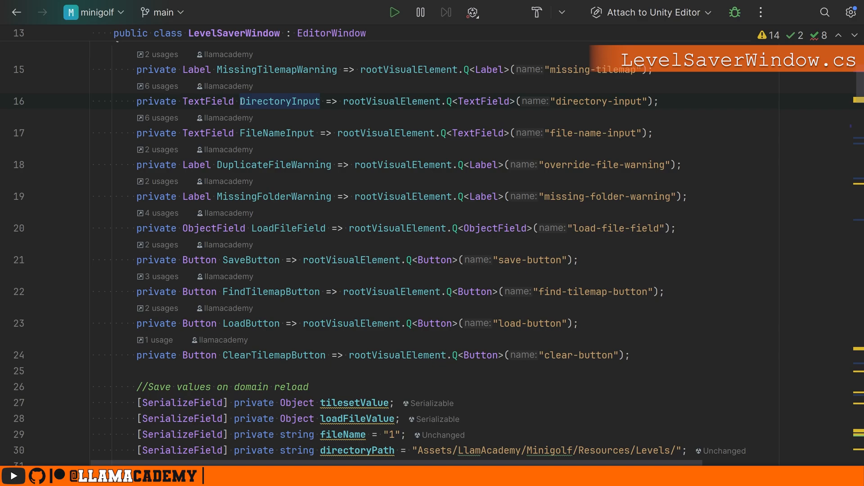
double_click(279, 101)
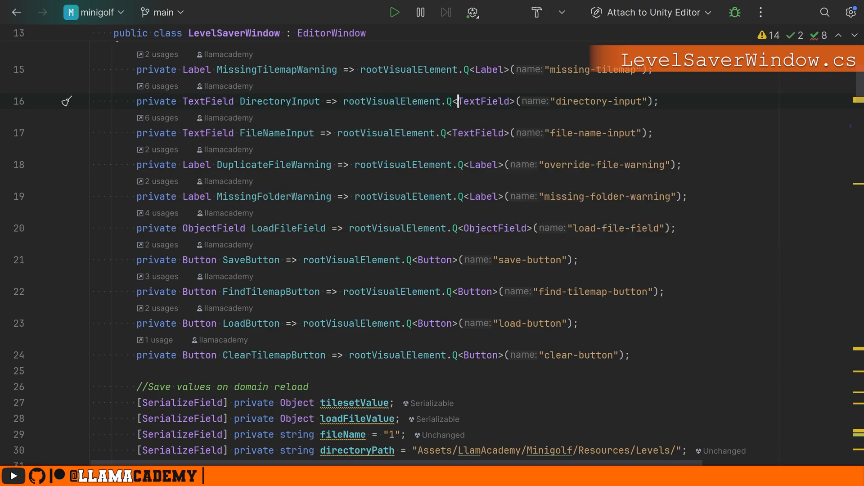
double_click(483, 101)
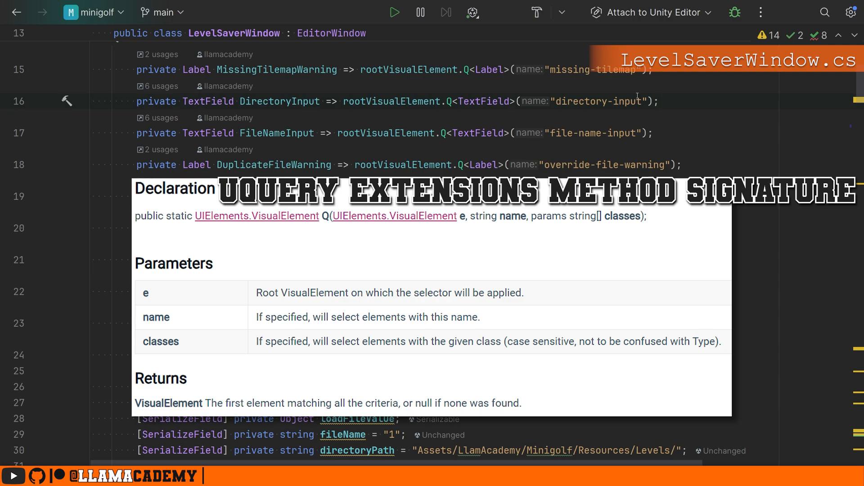
click(659, 100)
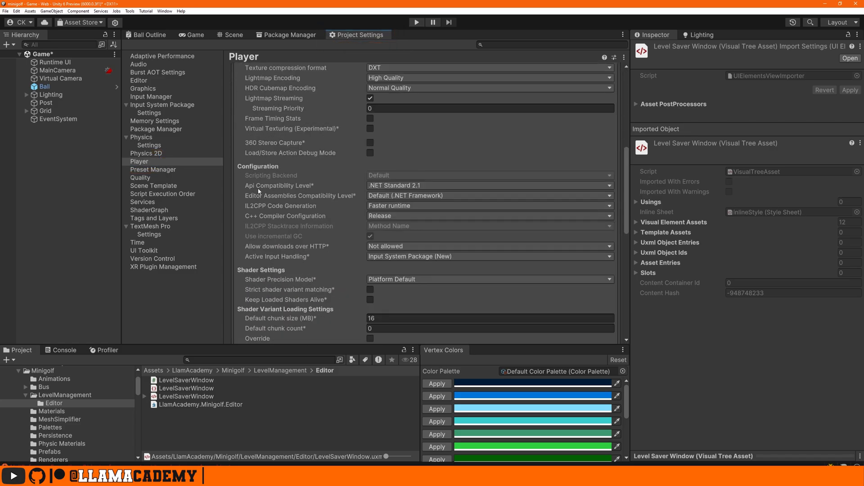
click(489, 185)
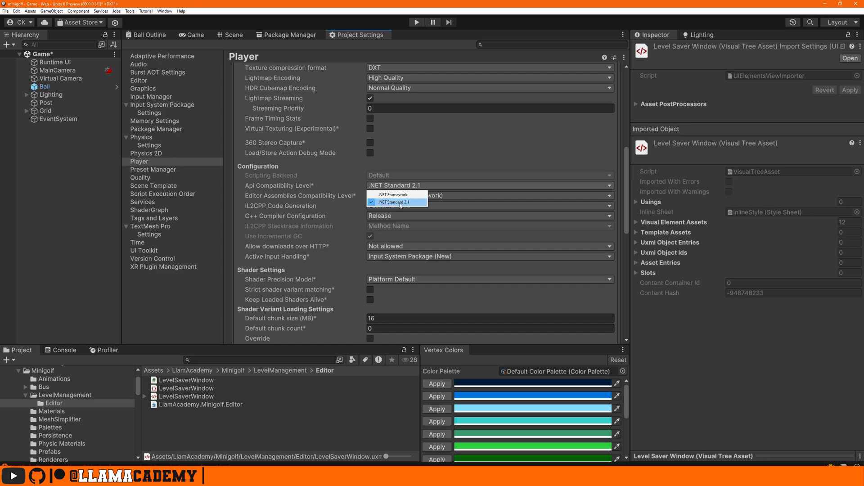
click(397, 202)
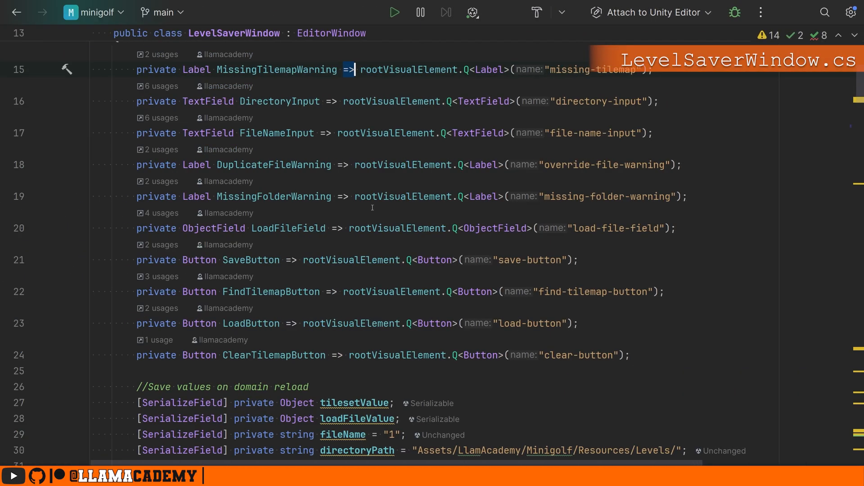
scroll(down, 3)
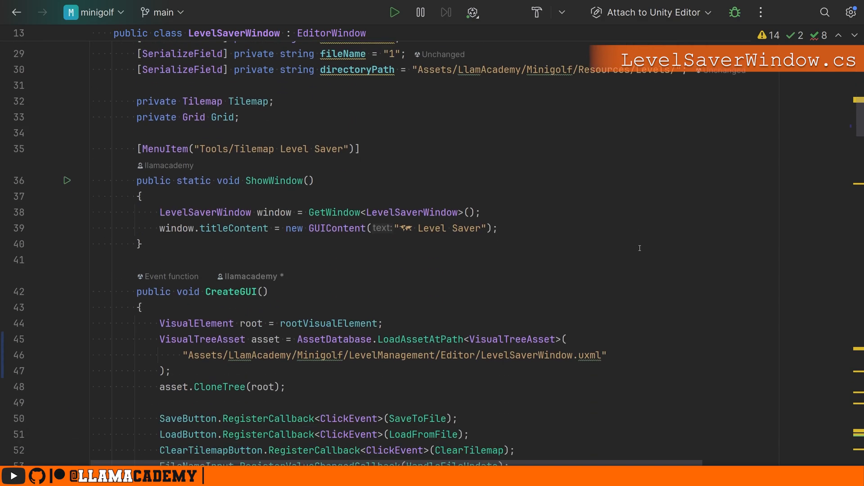
scroll(down, 3)
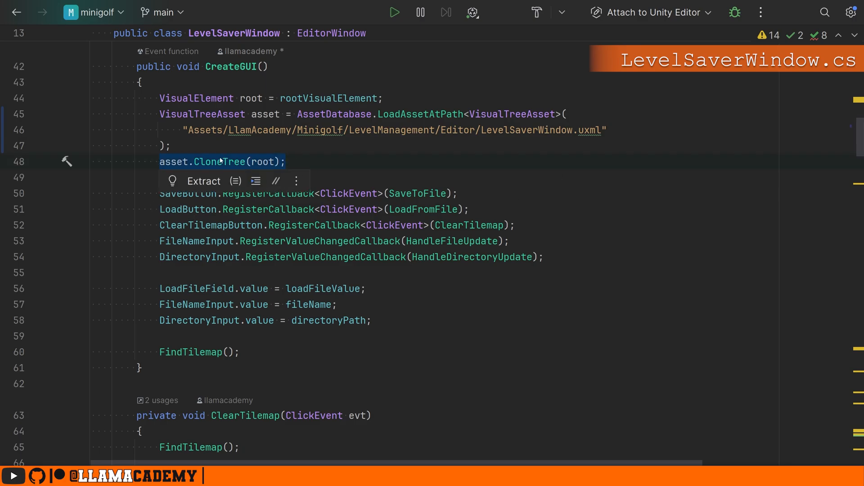
click(218, 161)
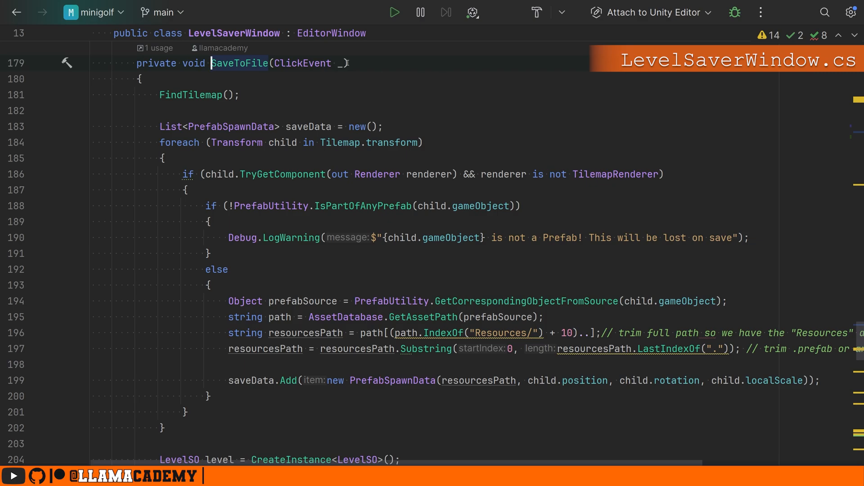
mouse_move(377, 64)
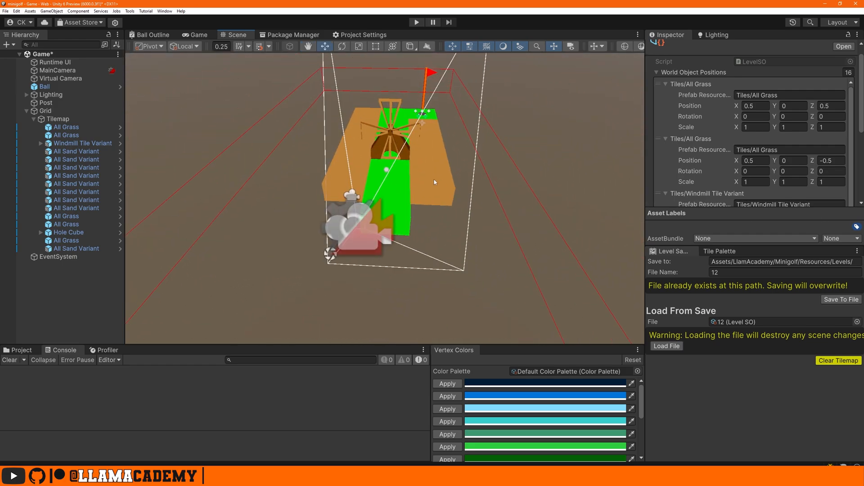
mouse_move(531, 158)
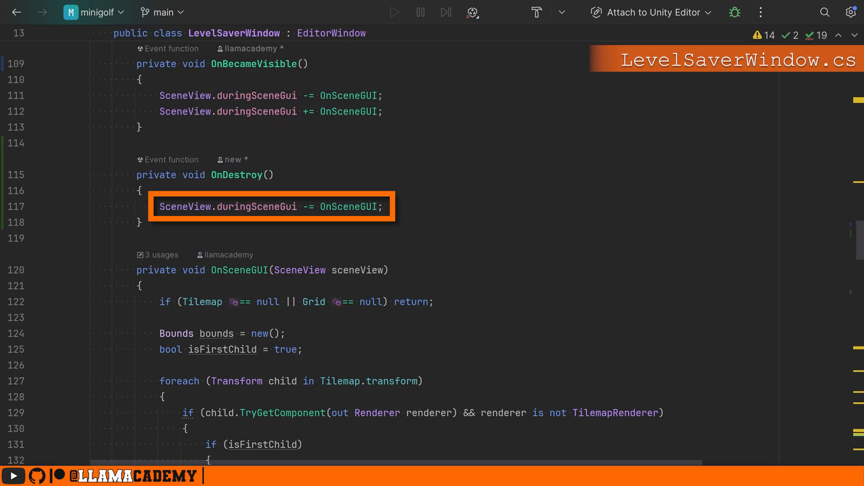
scroll(down, 3)
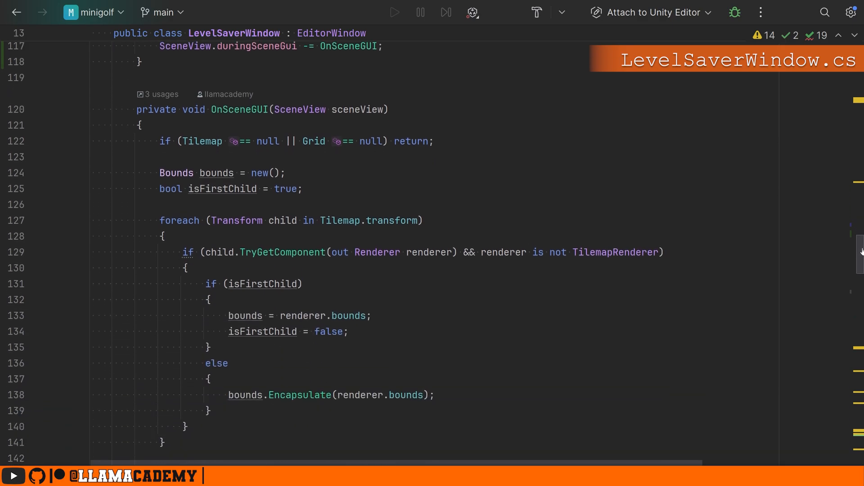
scroll(down, 3)
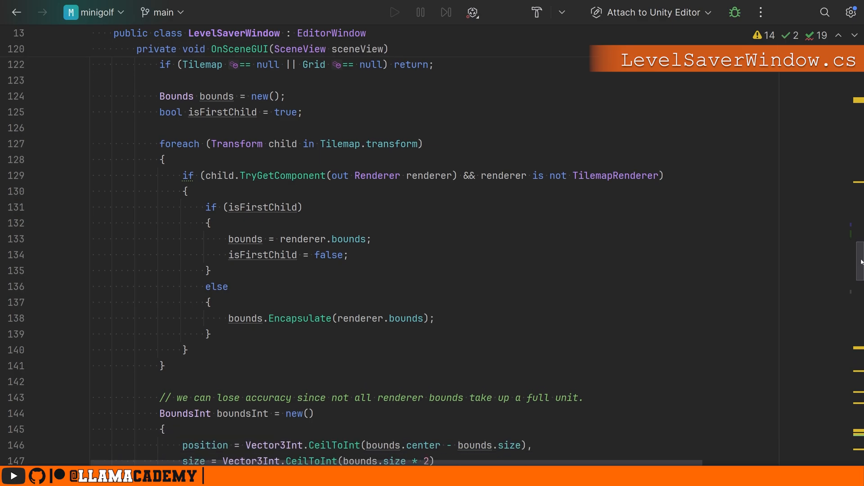
scroll(down, 3)
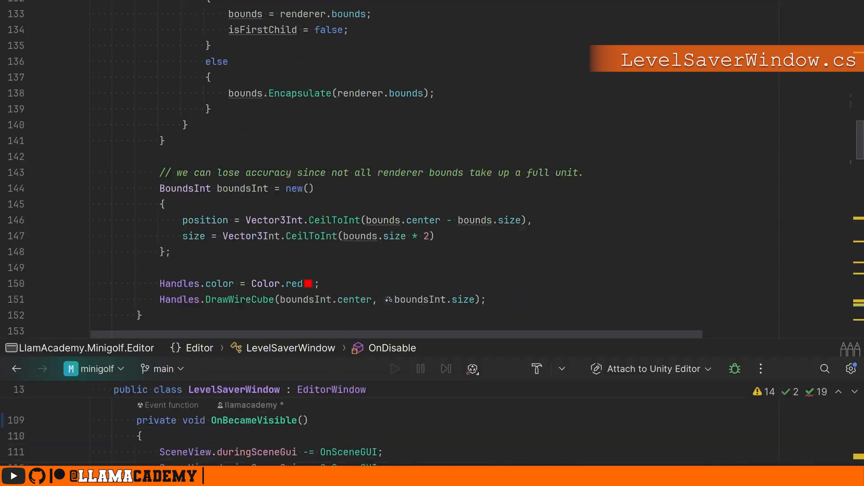
scroll(down, 3)
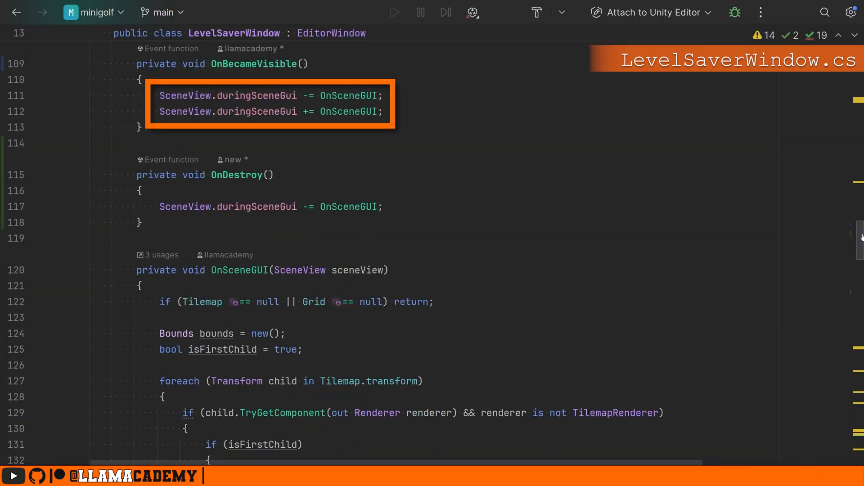